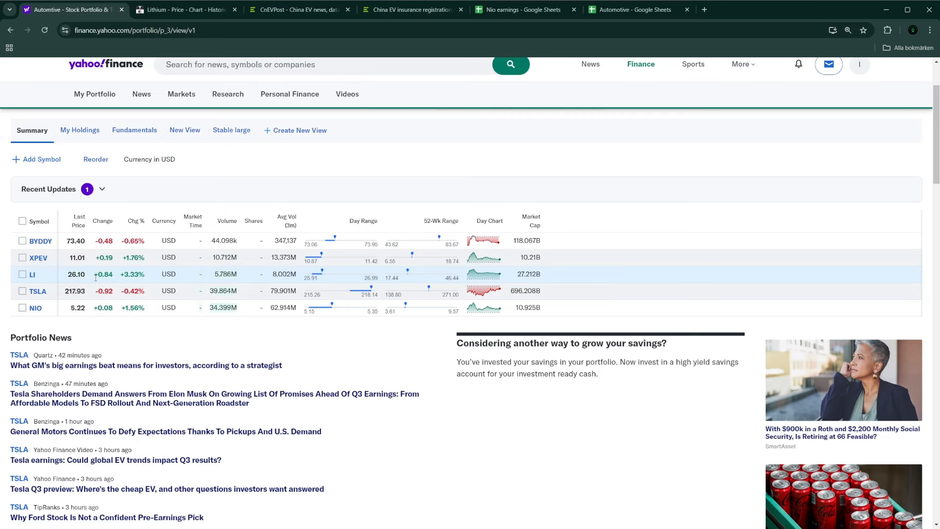
- Switch to the Lithium tab and read values off the 5Y lithium carbonate chart
left_click(183, 10)
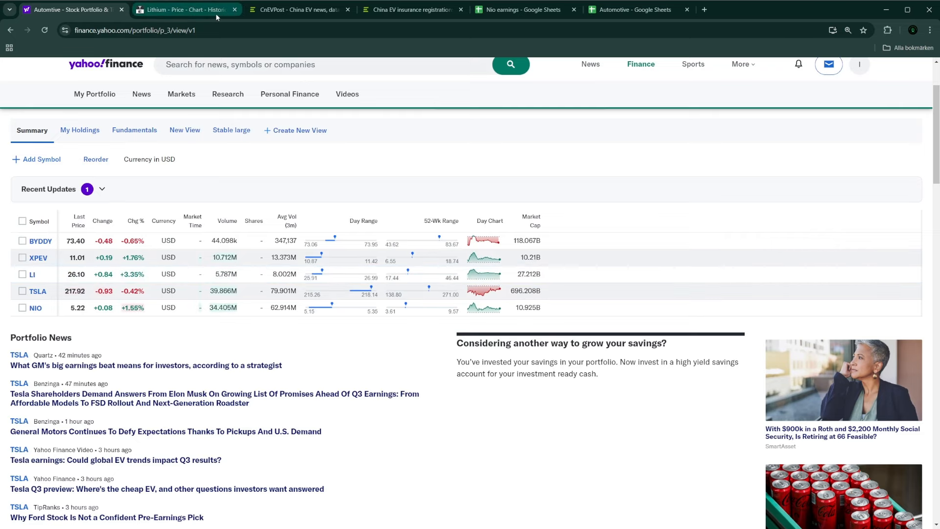
left_click(183, 10)
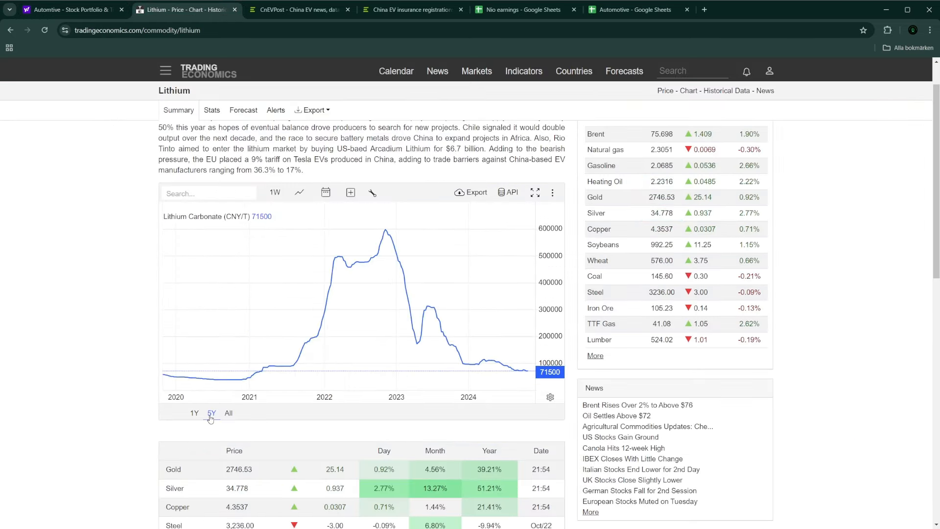
mouse_move(360, 263)
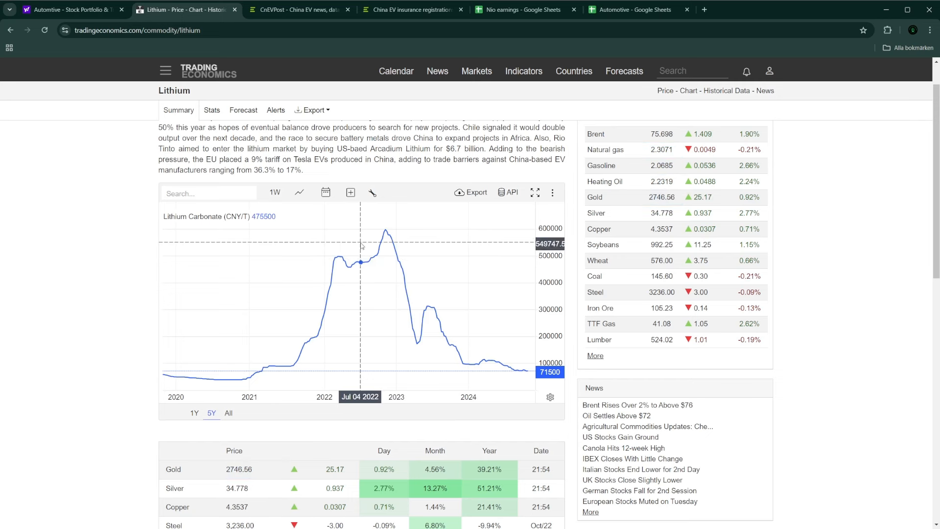
mouse_move(355, 246)
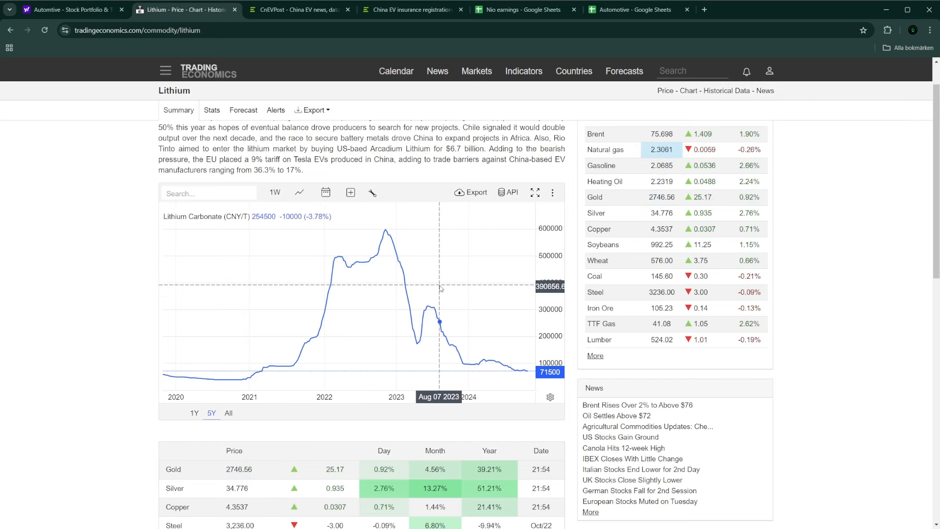
mouse_move(432, 273)
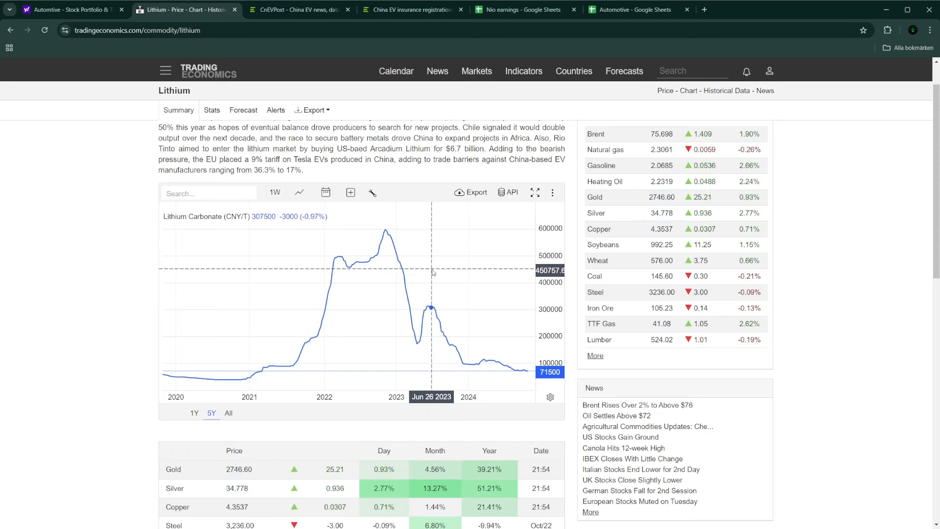
mouse_move(321, 48)
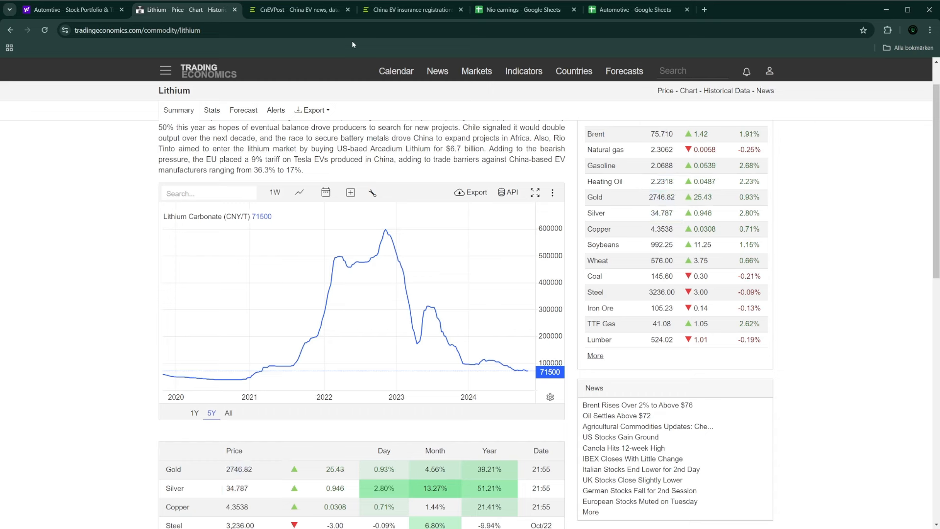
mouse_move(372, 258)
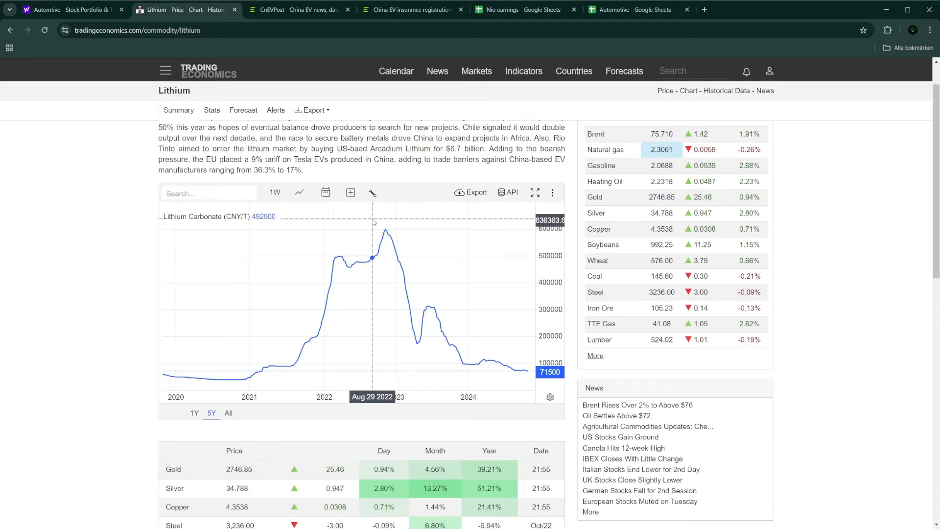
- Switch to the Automotive spreadsheet's Weekly insurance reg sheet
left_click(635, 10)
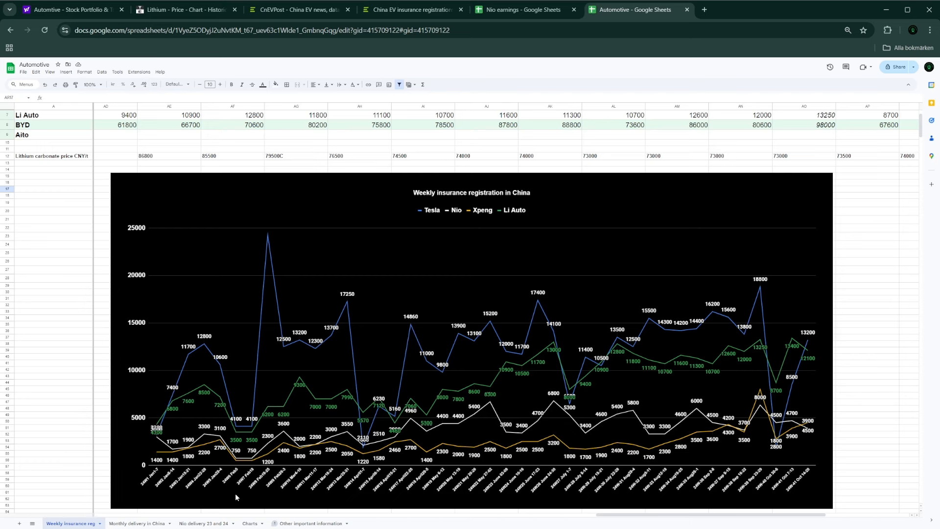
mouse_move(496, 506)
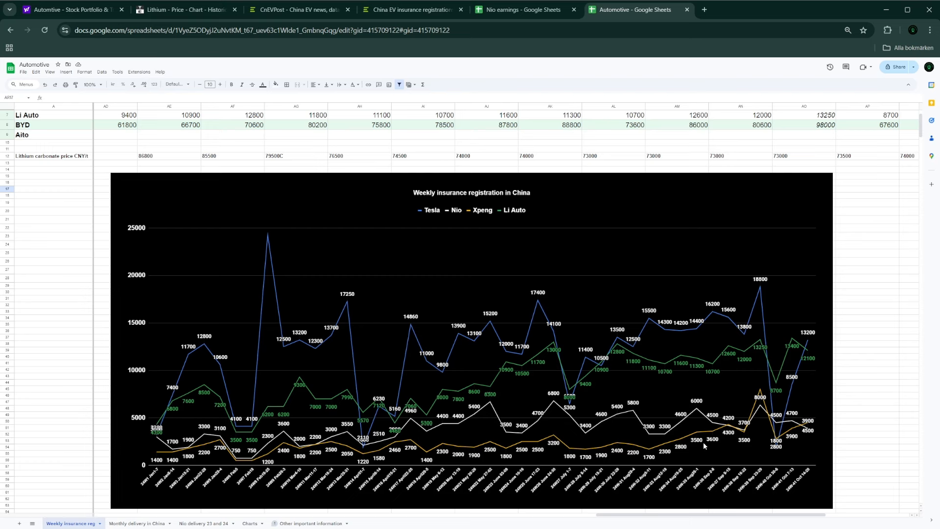
mouse_move(800, 386)
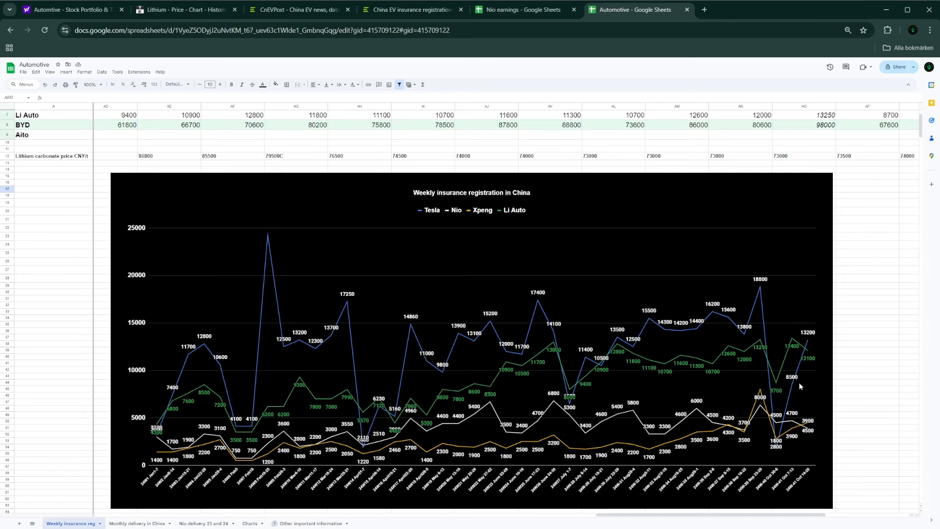
- Scroll the weekly registration table to the latest October 14-20 week columns
scroll("up", 3)
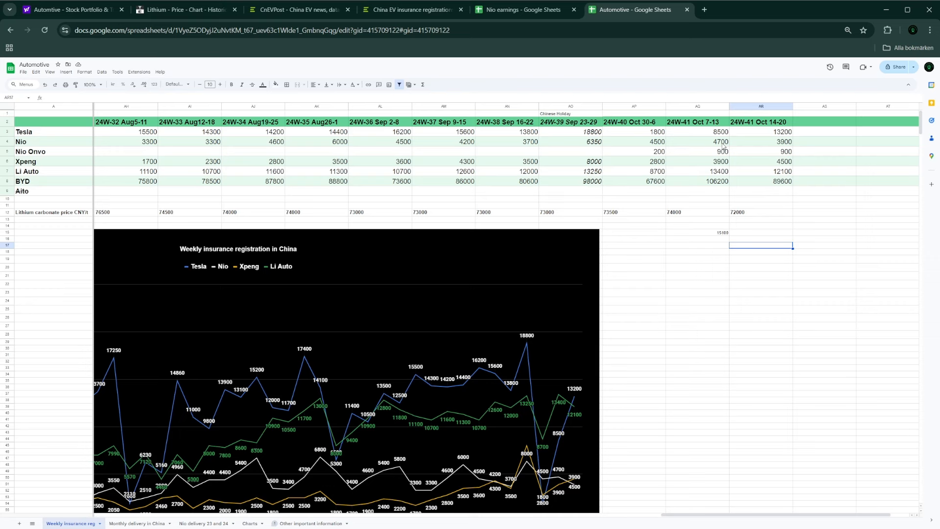
left_click(697, 233)
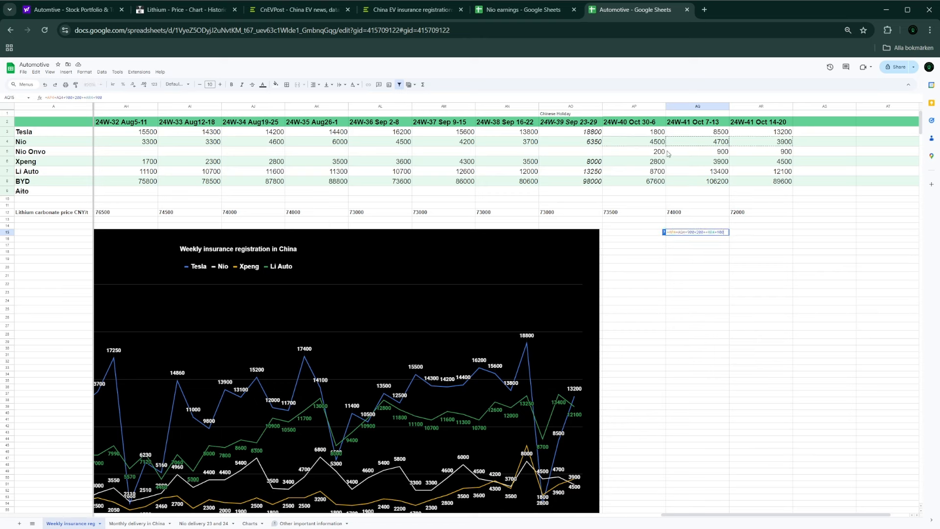
mouse_move(749, 171)
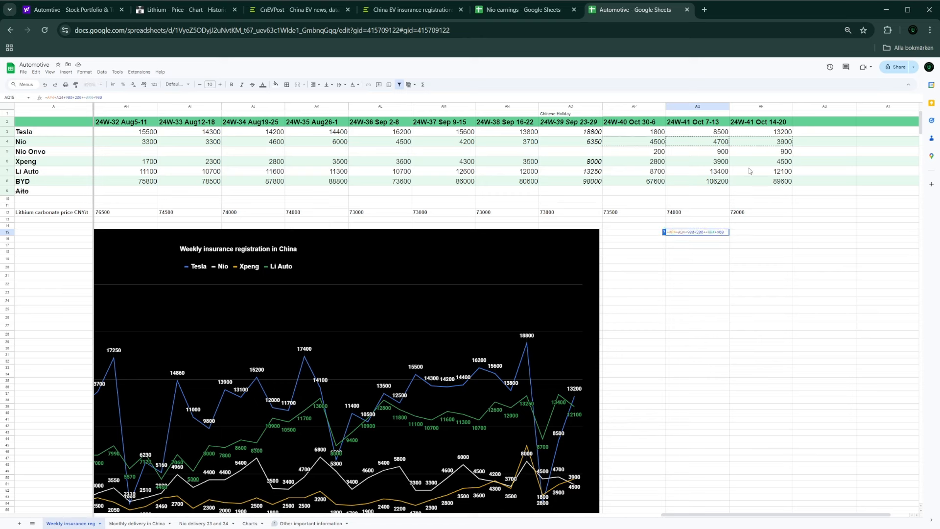
mouse_move(672, 138)
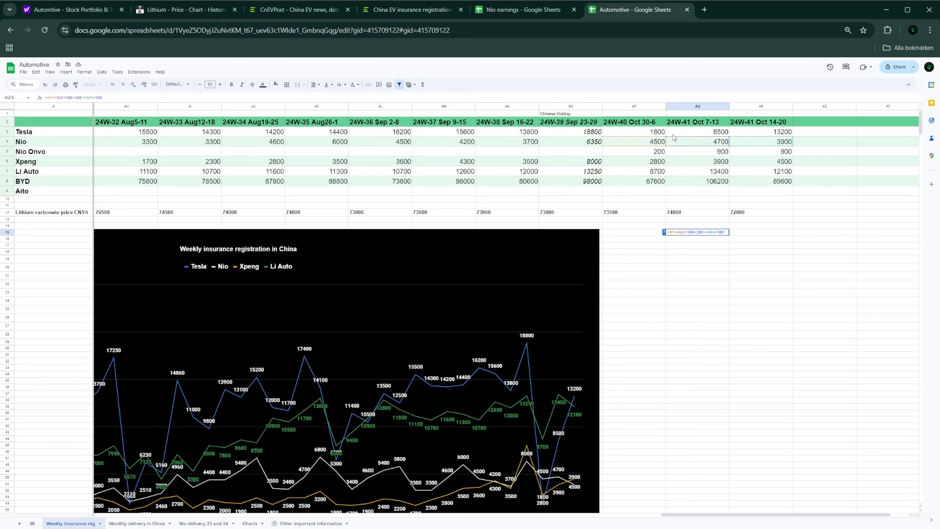
key("Return")
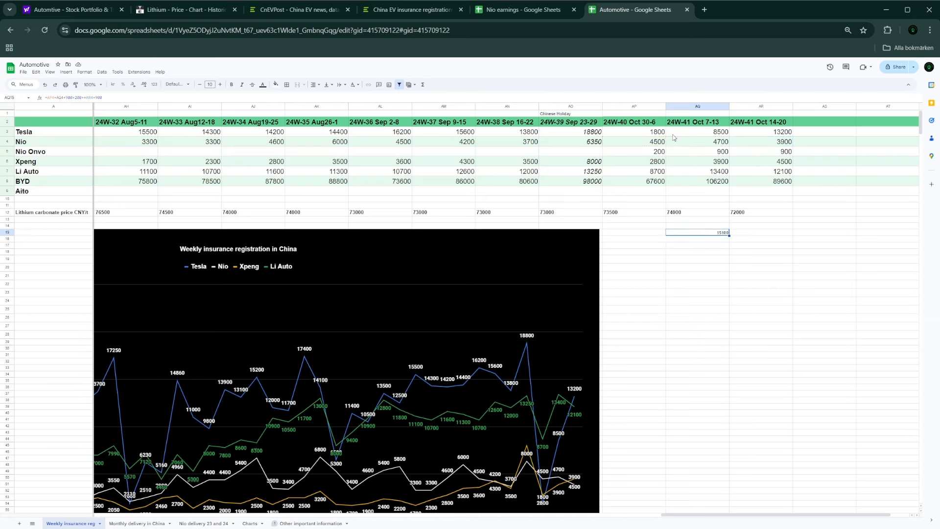
mouse_move(488, 301)
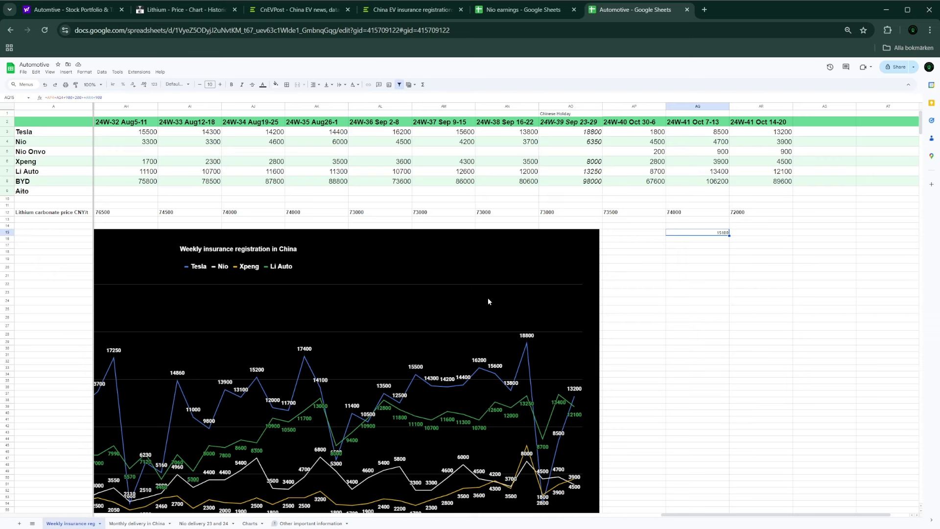
mouse_move(293, 148)
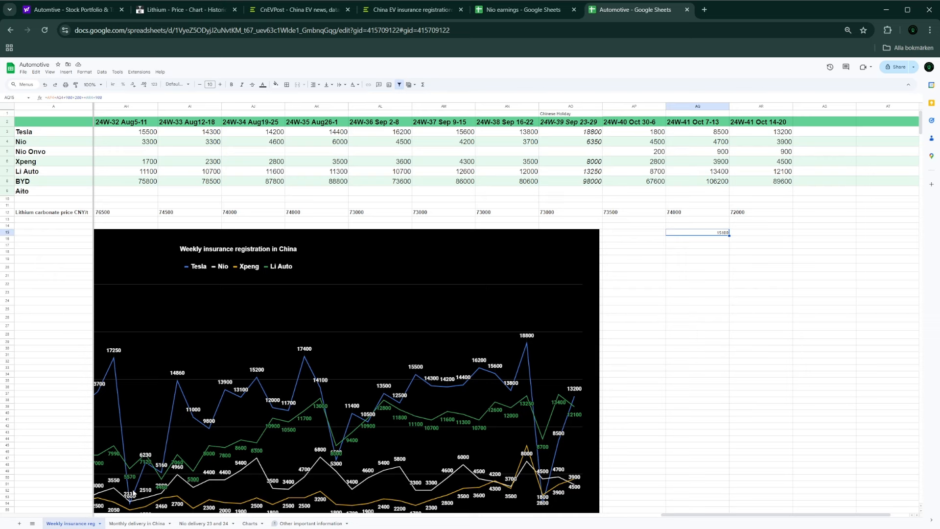
- Switch to the Nio delivery 23 and 24 sheet with its 2023-versus-2024 monthly chart
left_click(202, 523)
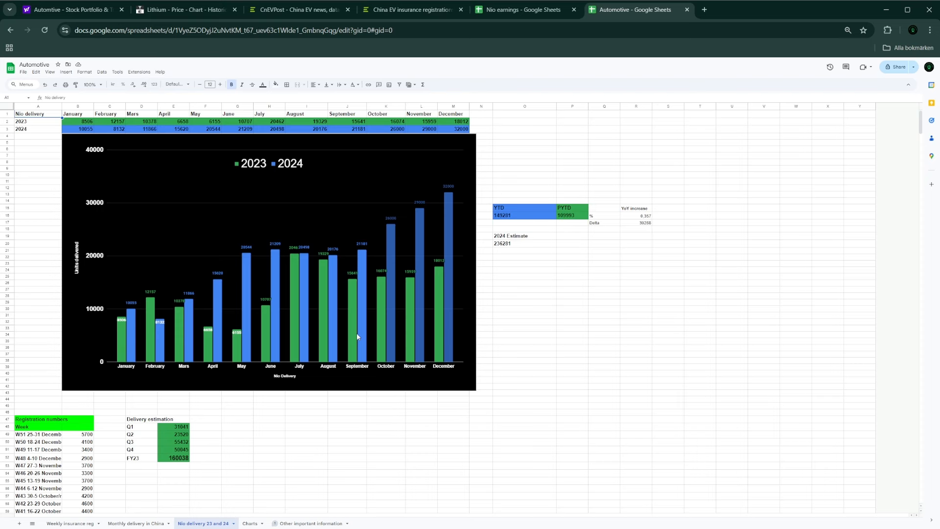
mouse_move(288, 293)
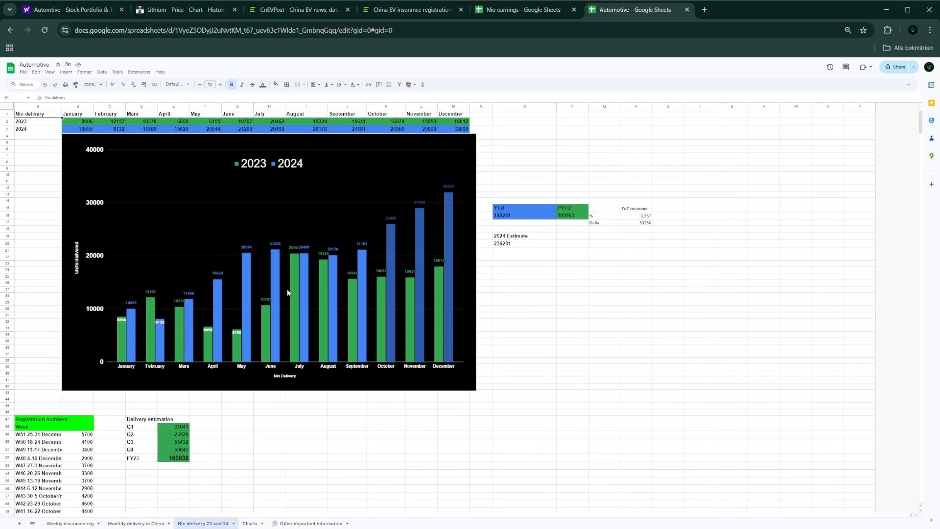
mouse_move(323, 321)
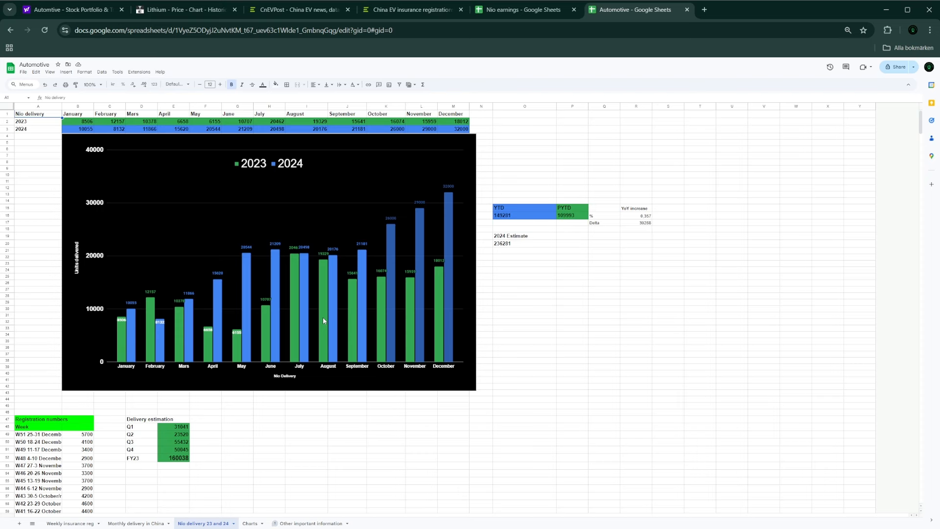
mouse_move(448, 358)
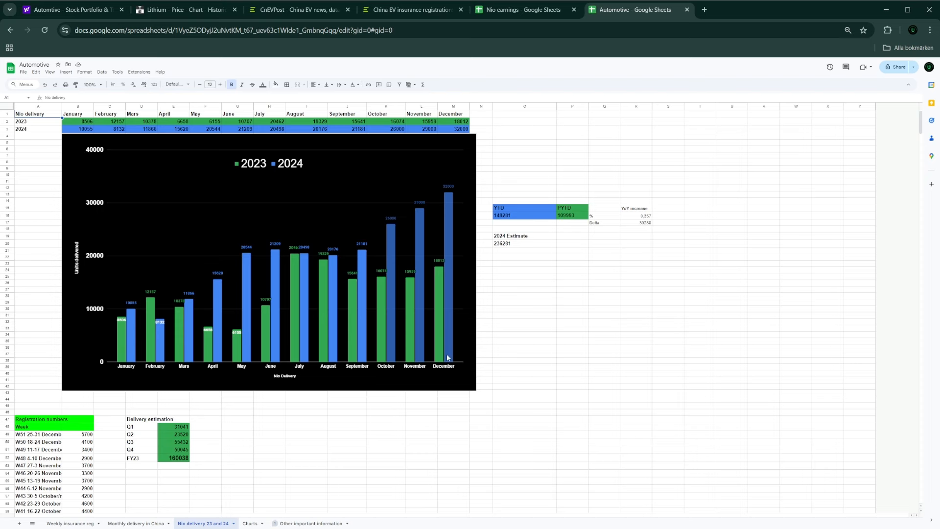
mouse_move(477, 298)
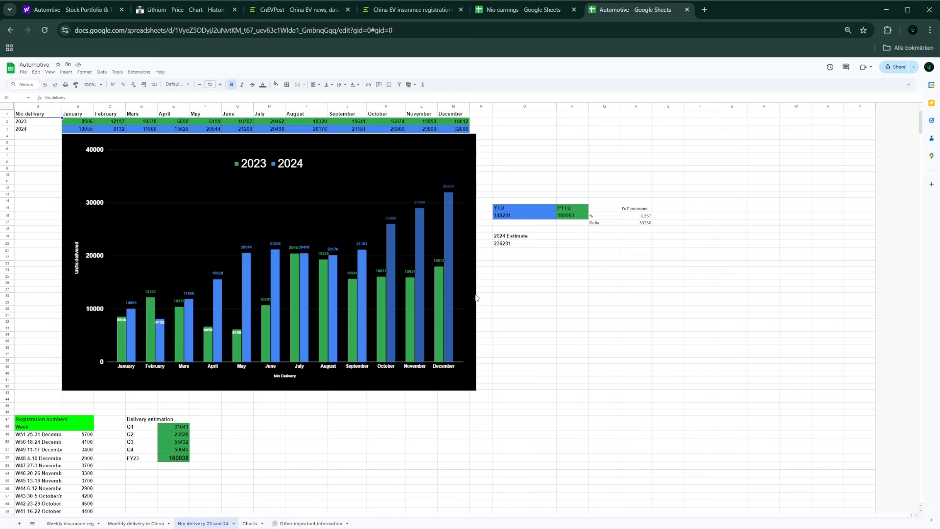
mouse_move(399, 250)
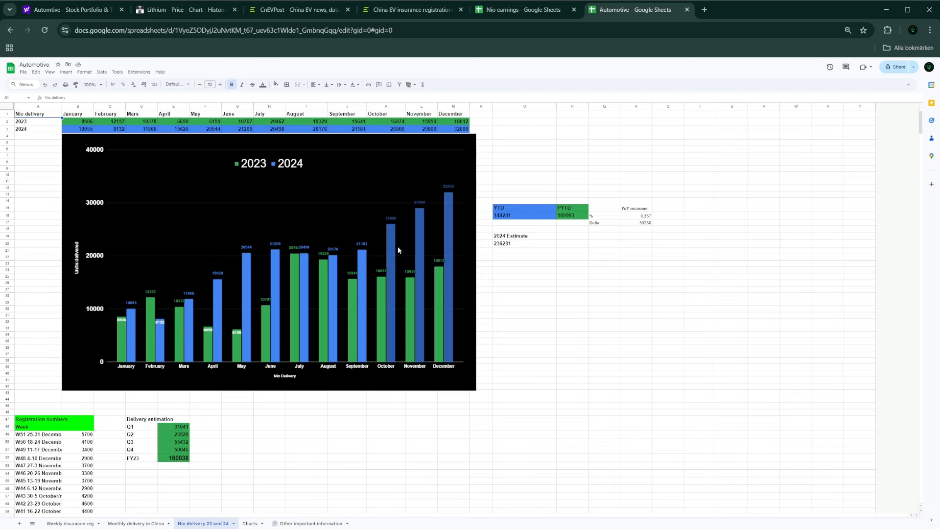
mouse_move(387, 236)
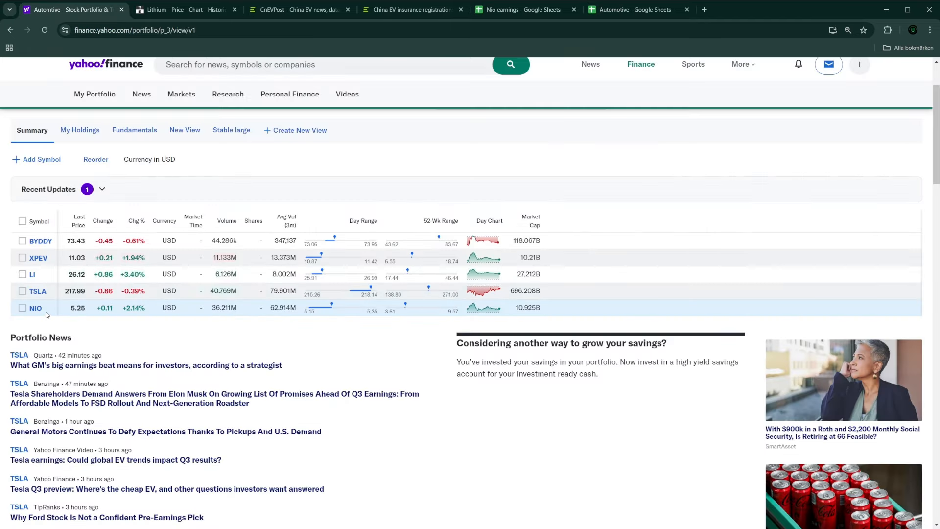
left_click(35, 308)
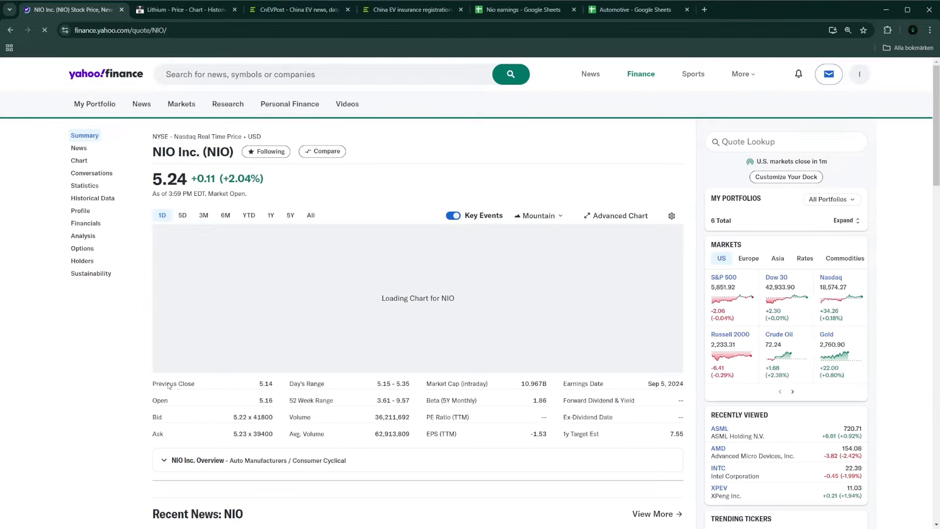
left_click(271, 216)
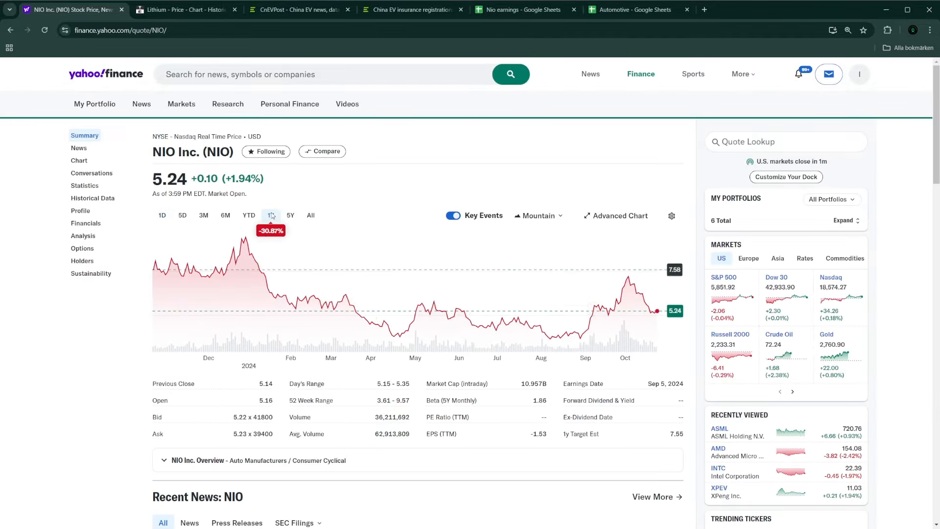
left_click(249, 216)
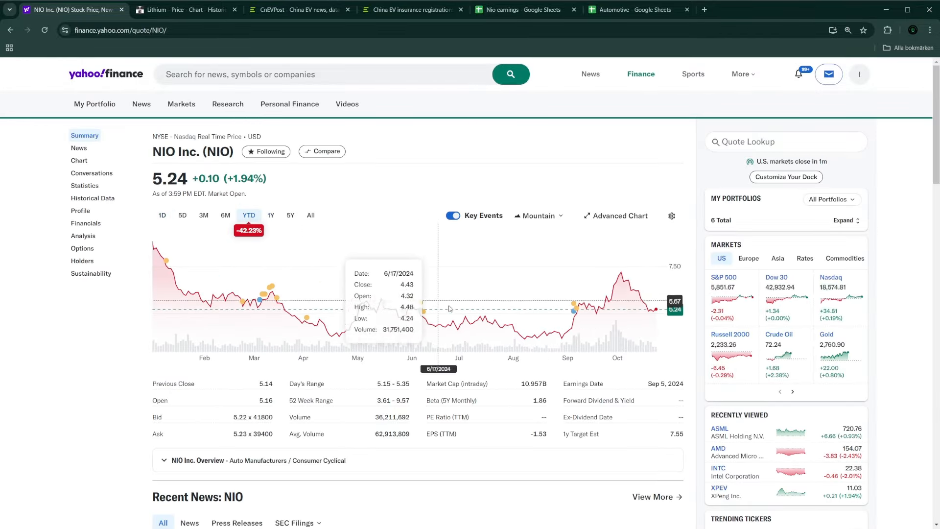
mouse_move(156, 246)
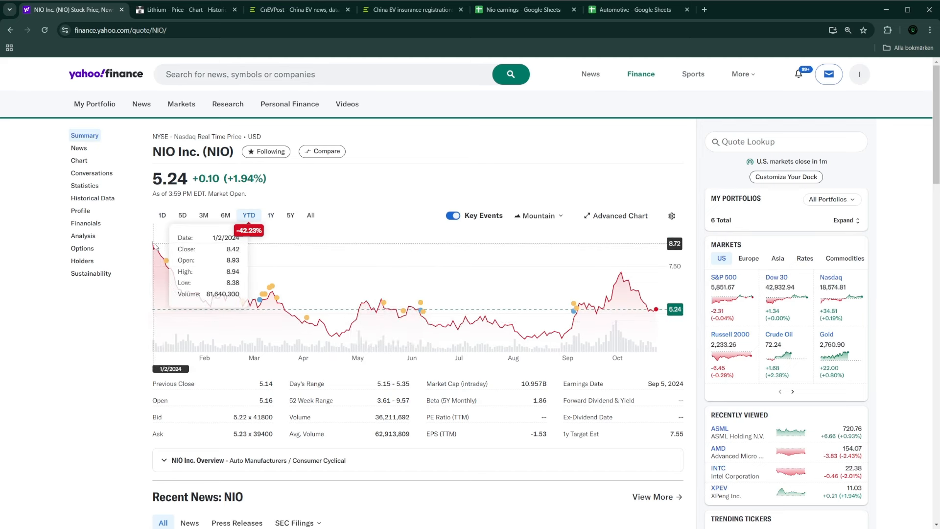
mouse_move(414, 288)
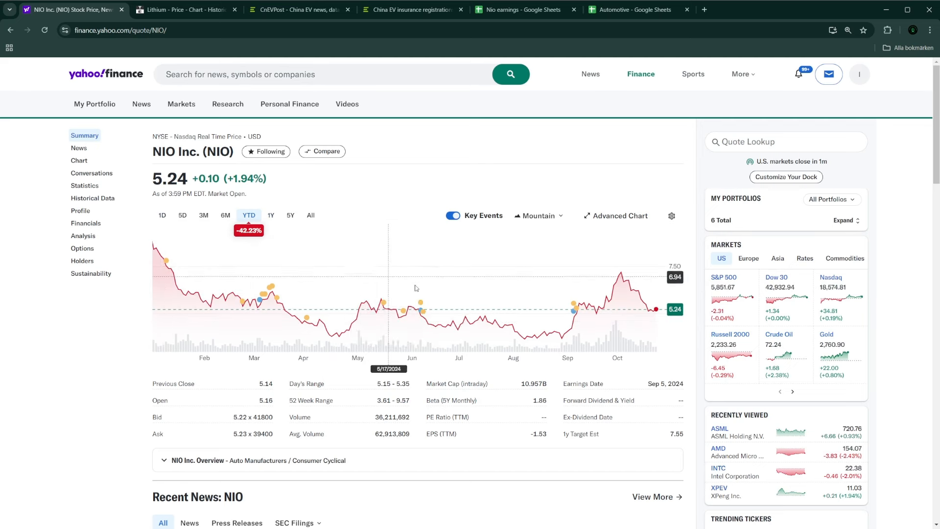
mouse_move(426, 325)
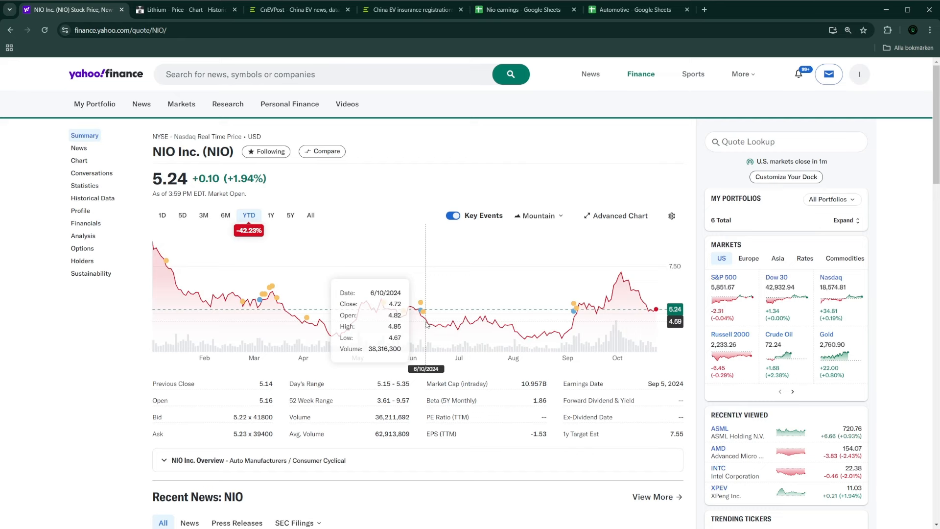
mouse_move(453, 336)
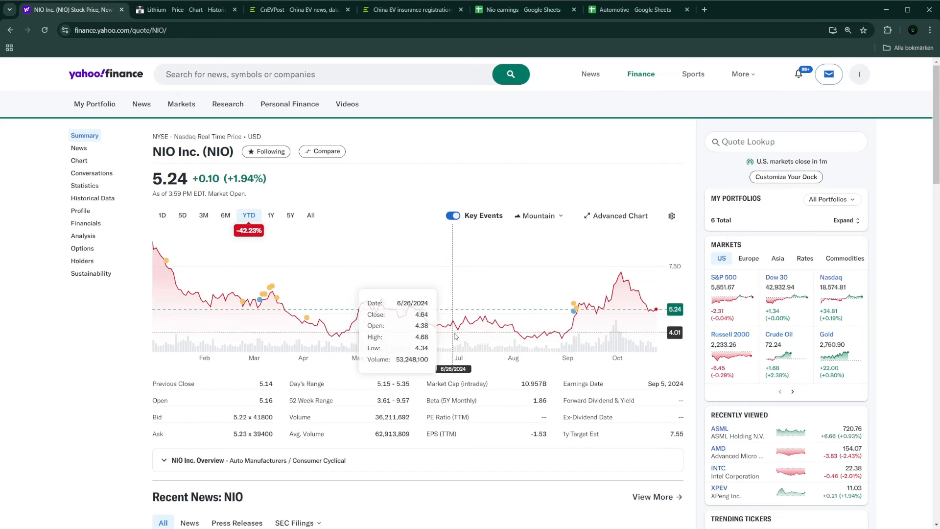
mouse_move(578, 342)
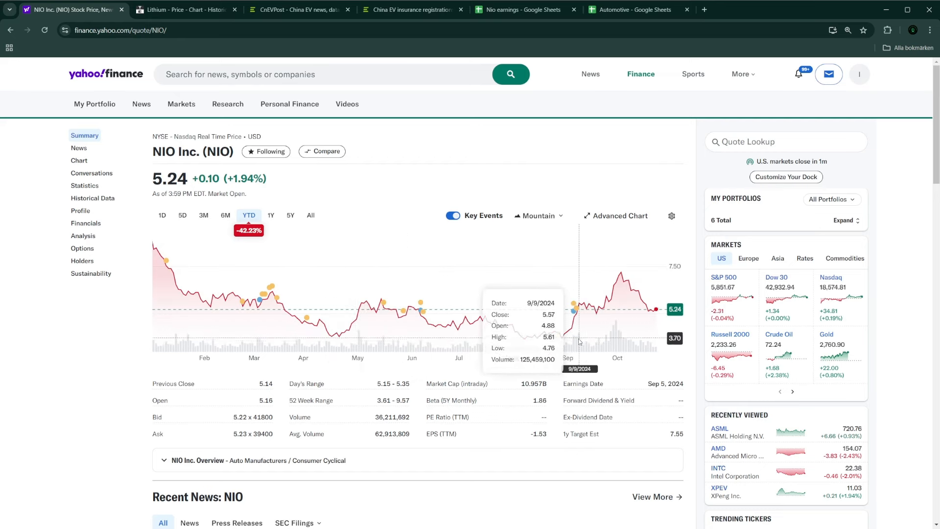
mouse_move(555, 340)
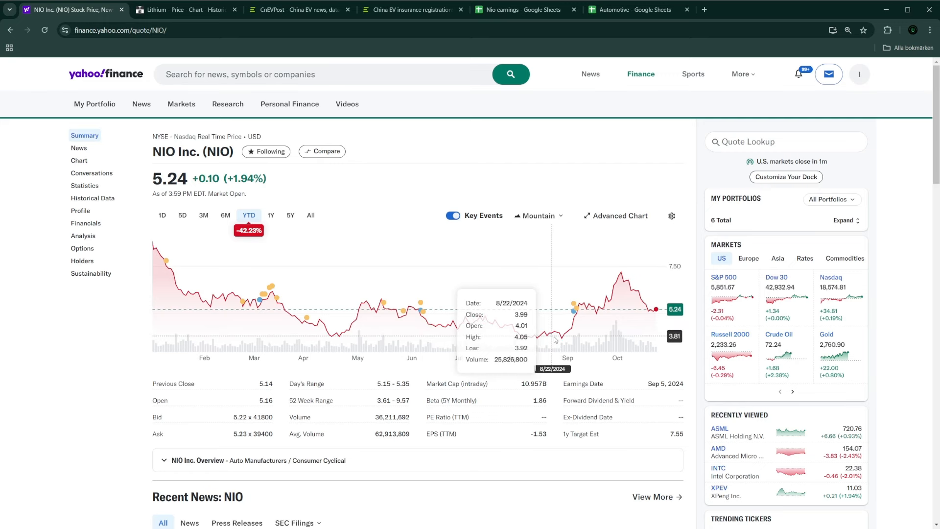
mouse_move(624, 271)
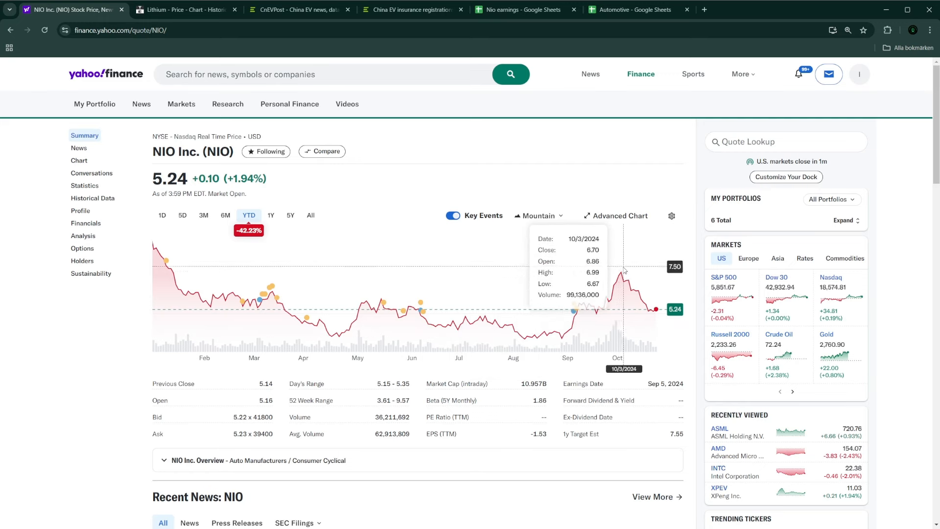
mouse_move(628, 277)
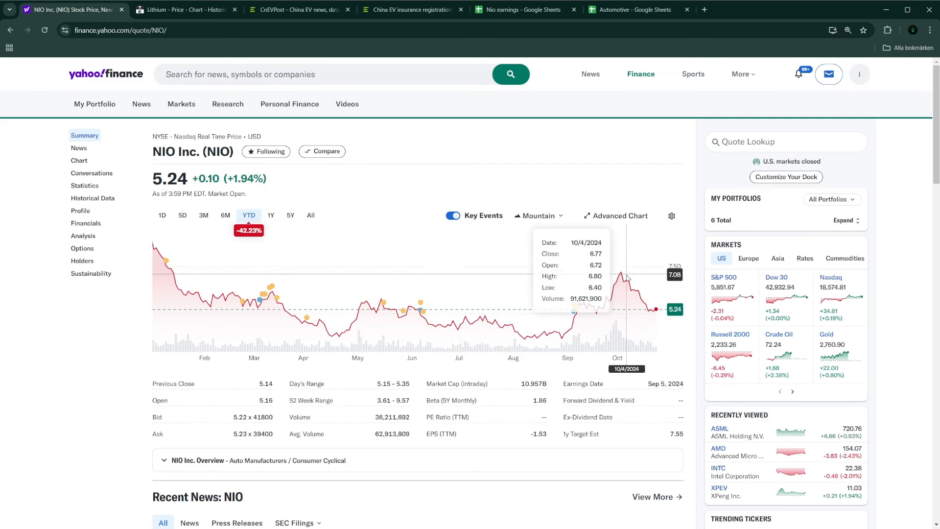
mouse_move(621, 276)
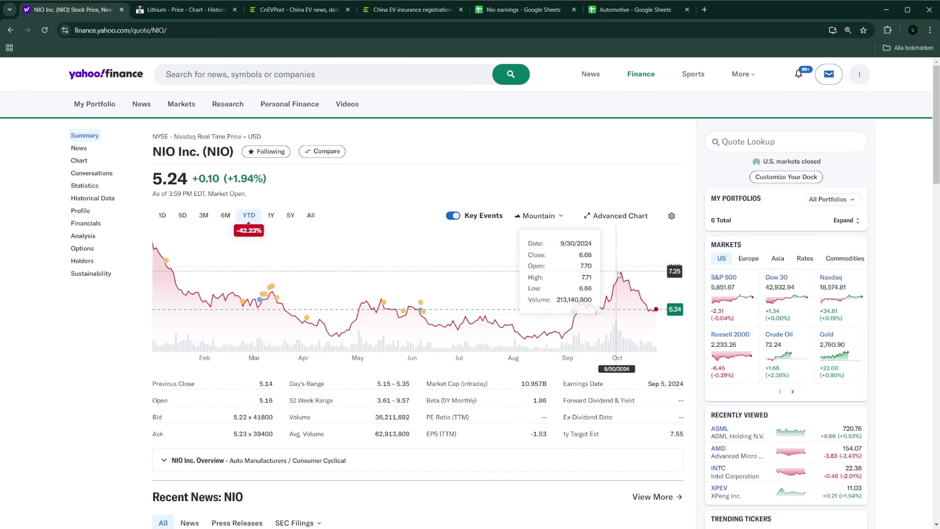
mouse_move(636, 279)
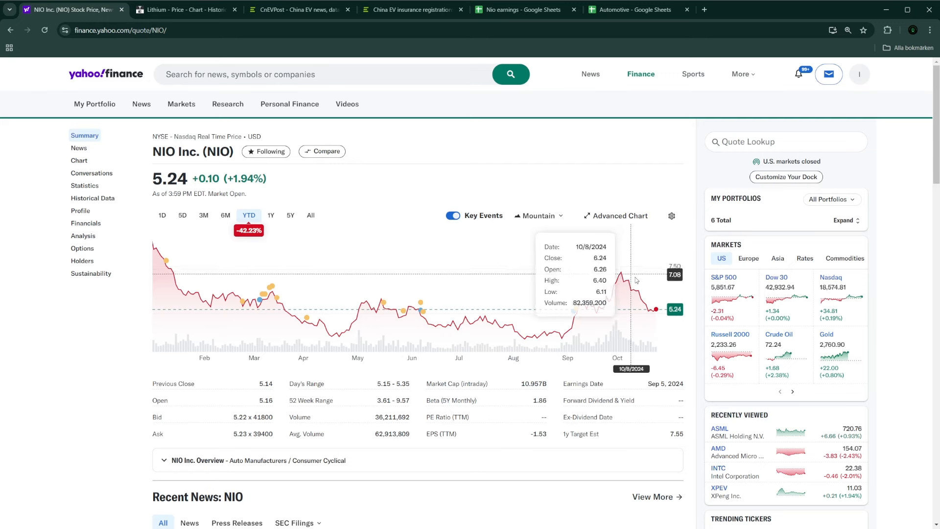
mouse_move(650, 310)
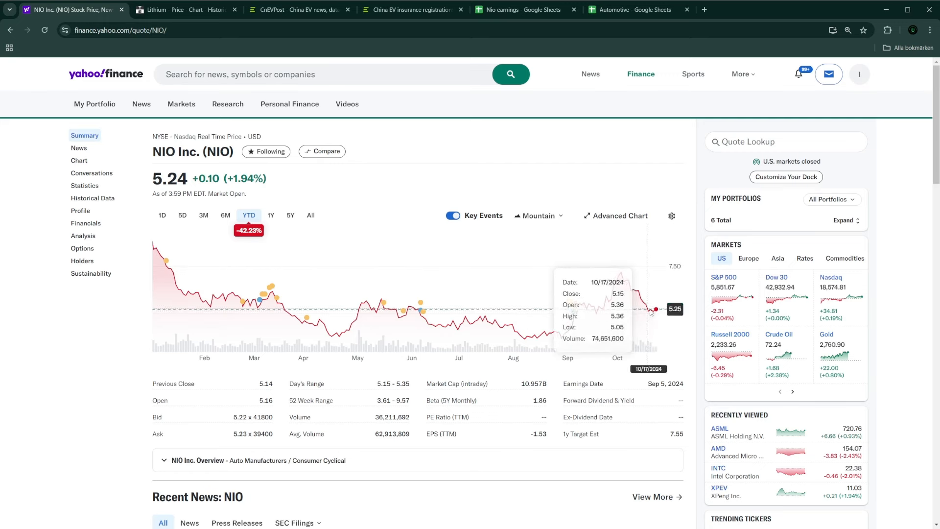
mouse_move(655, 311)
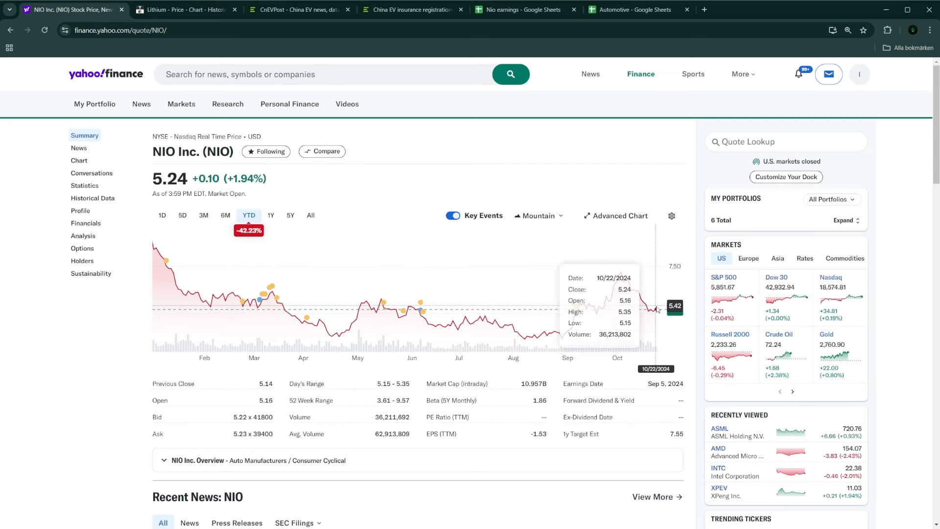
mouse_move(469, 231)
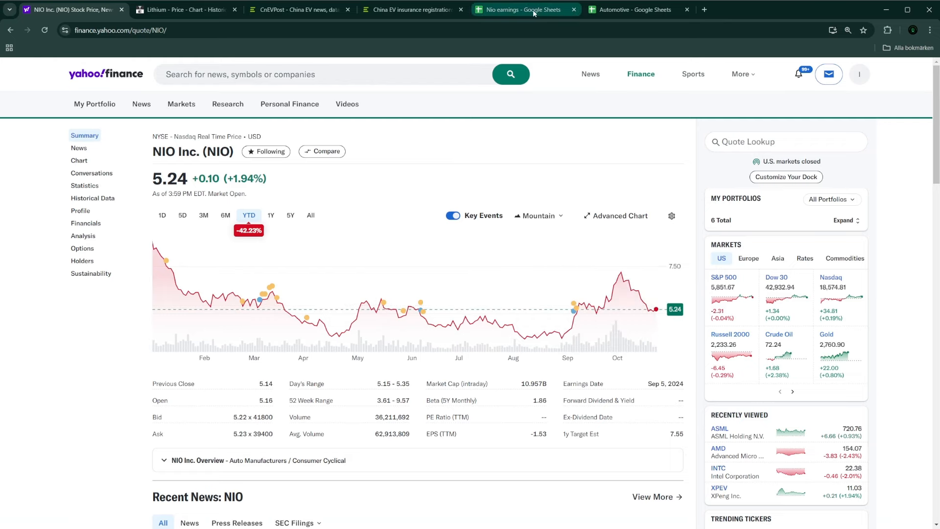
- Switch to the Nio earnings spreadsheet and highlight the Net Income / Loss row
left_click(525, 10)
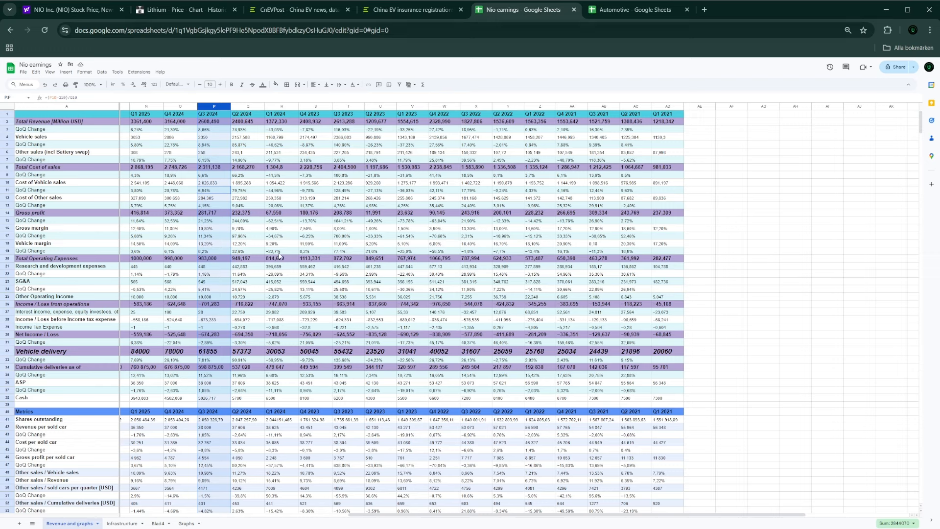
left_click(281, 252)
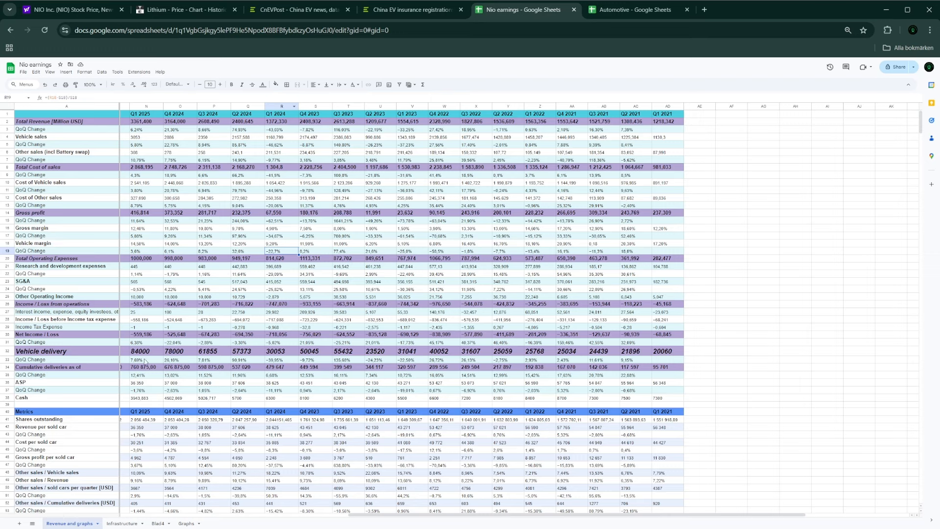
left_click(22, 334)
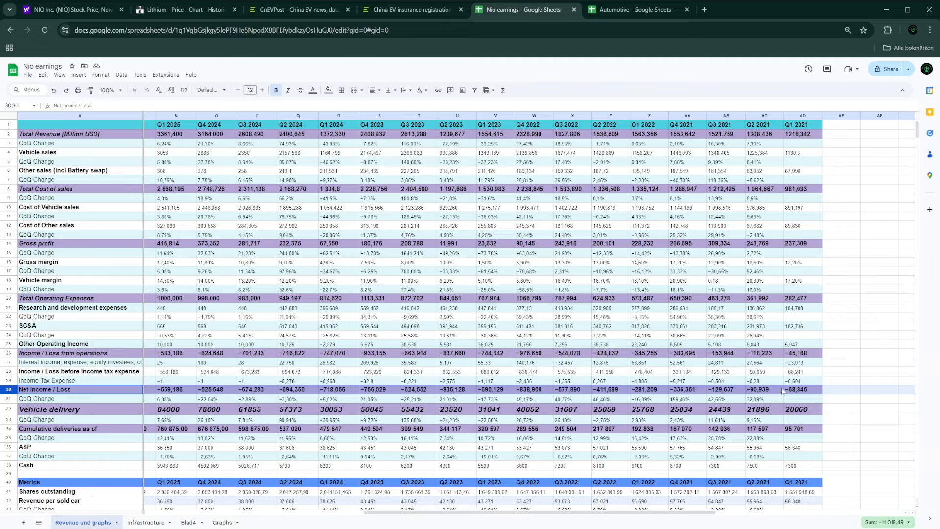
- Check the lithium chart, the NIO stock page, then return to the Automotive spreadsheet
left_click(184, 9)
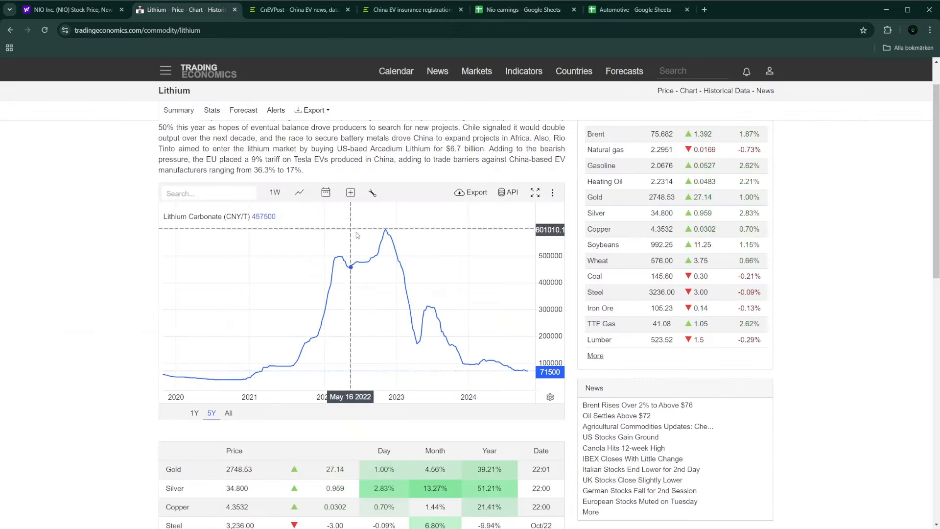
mouse_move(201, 21)
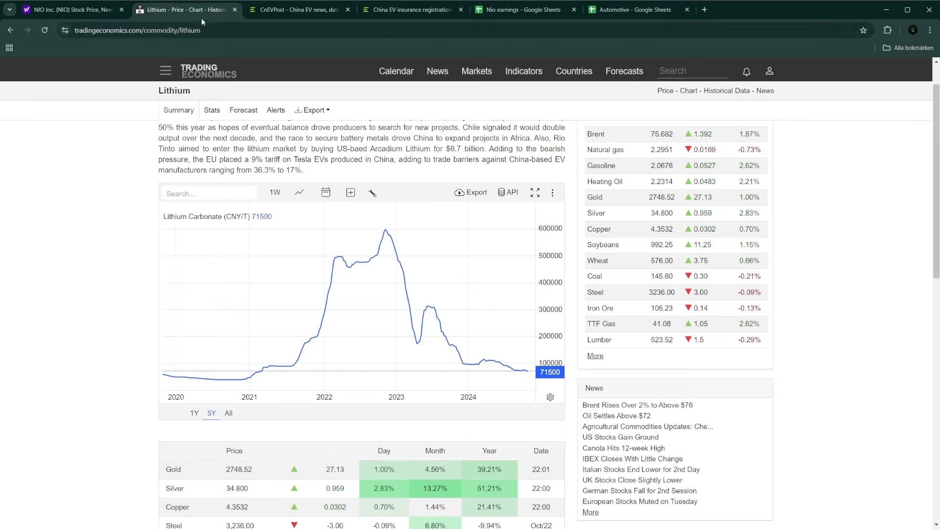
left_click(71, 9)
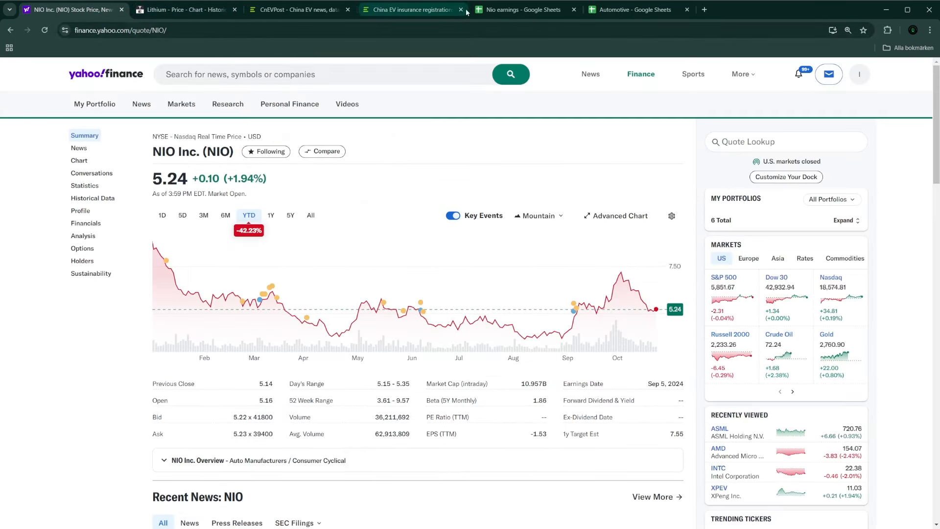
left_click(522, 10)
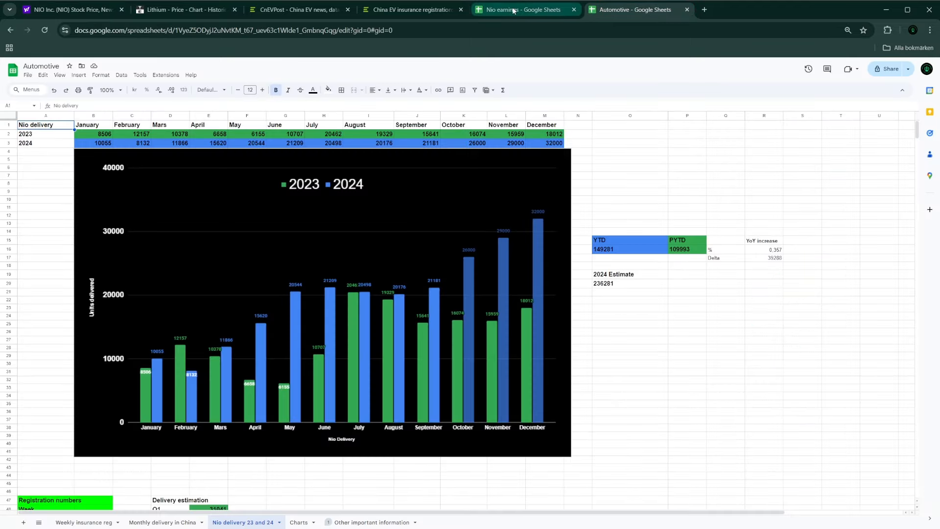
- Switch back to the Nio earnings spreadsheet's Revenue and graphs sheet
left_click(519, 10)
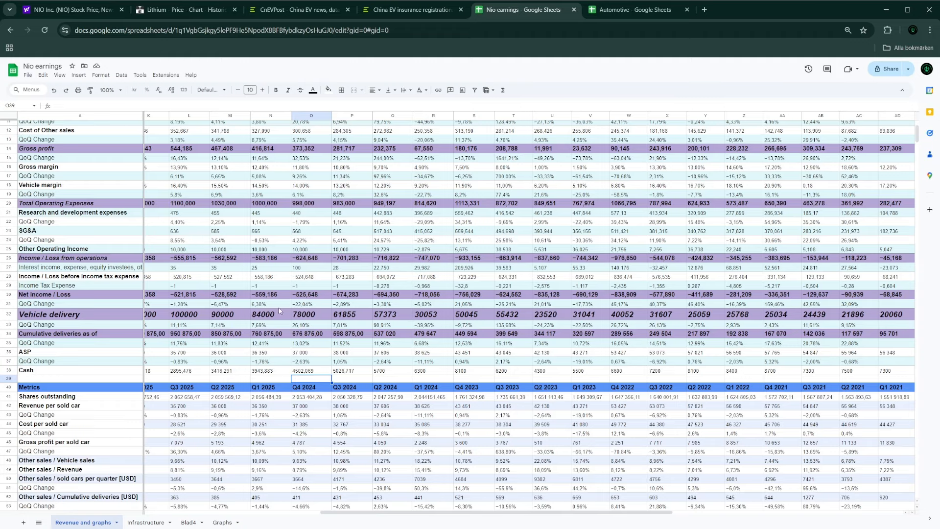
- Switch to the Automotive spreadsheet showing the Nio delivery 23 and 24 sheet
left_click(631, 10)
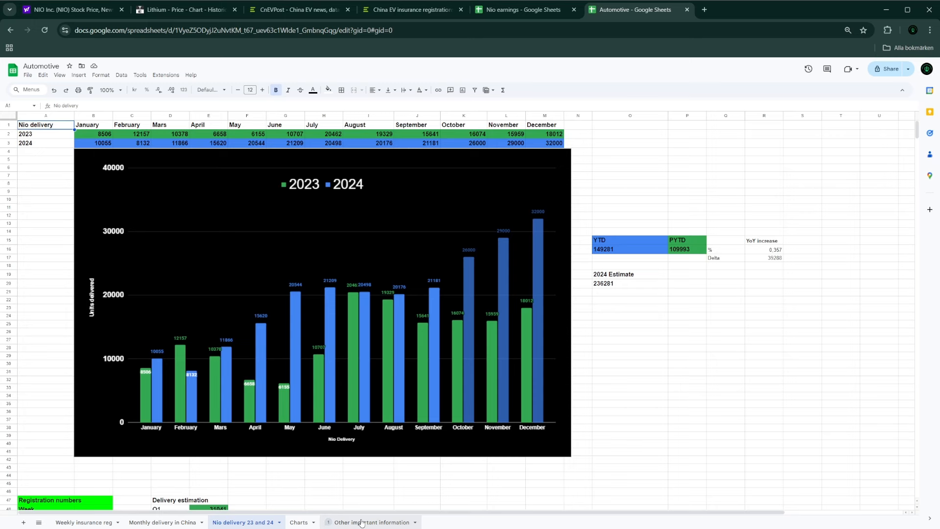
- View the Other important information sheet, then go to the Nio earnings Infrastructure sheet
left_click(371, 522)
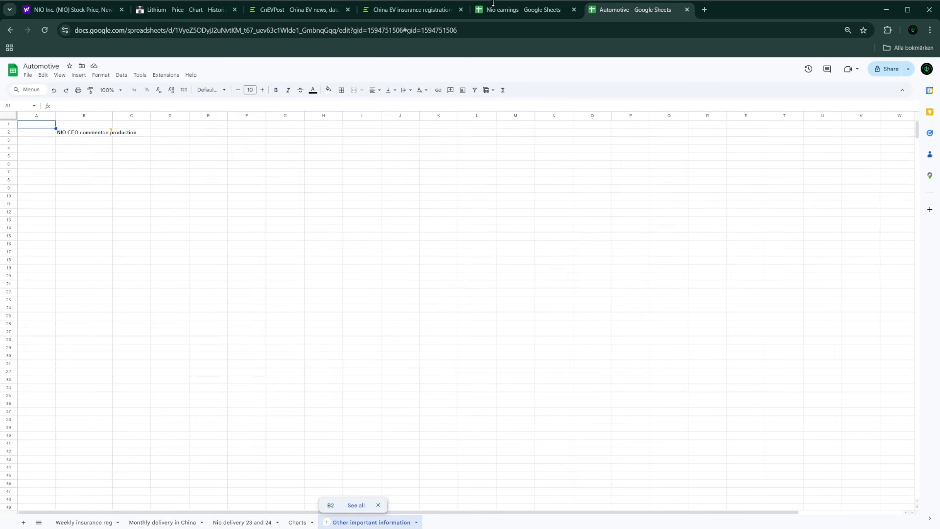
left_click(523, 10)
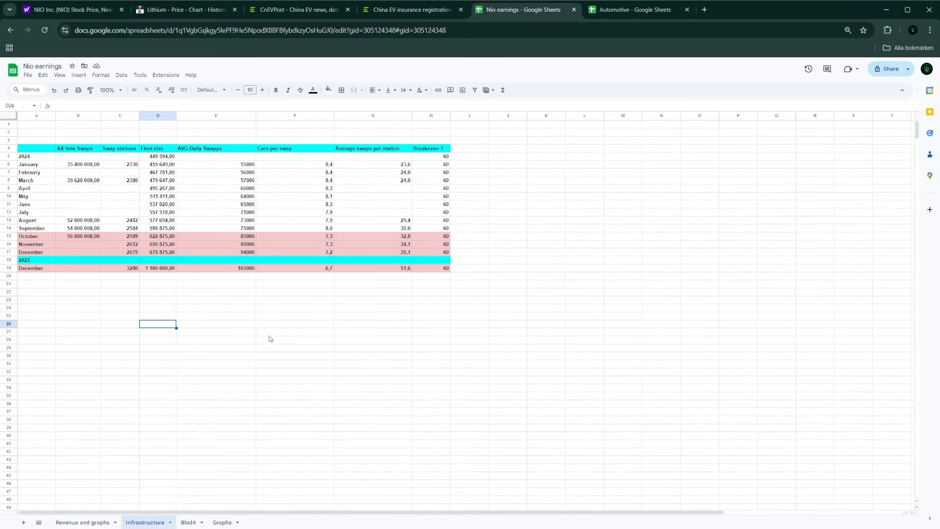
mouse_move(249, 408)
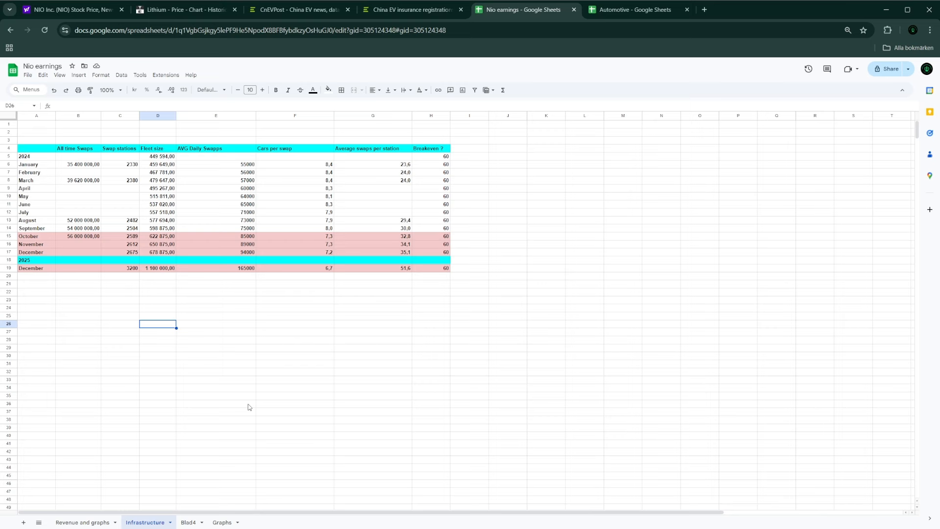
mouse_move(241, 389)
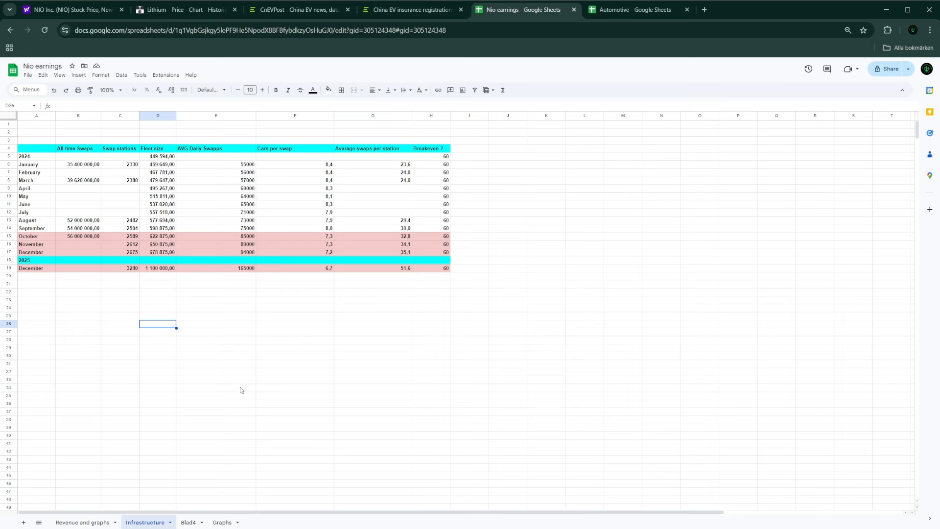
mouse_move(99, 213)
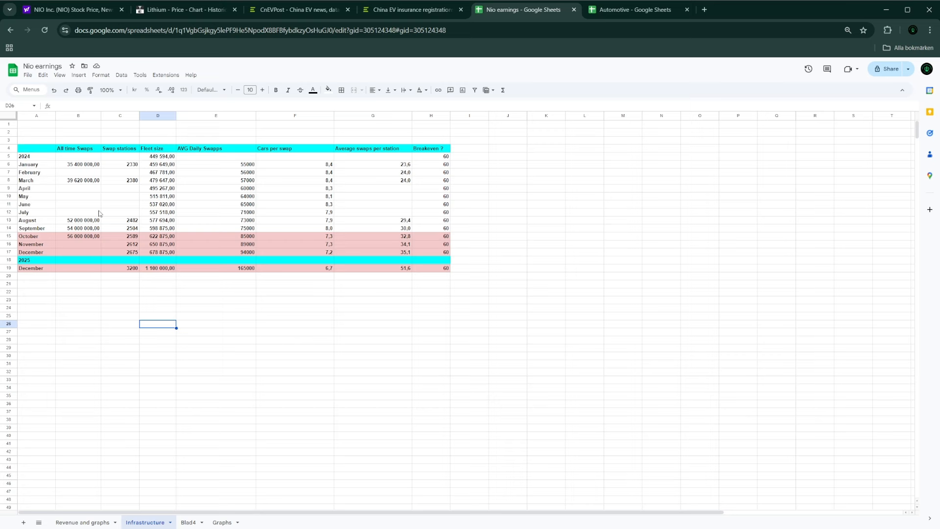
mouse_move(149, 179)
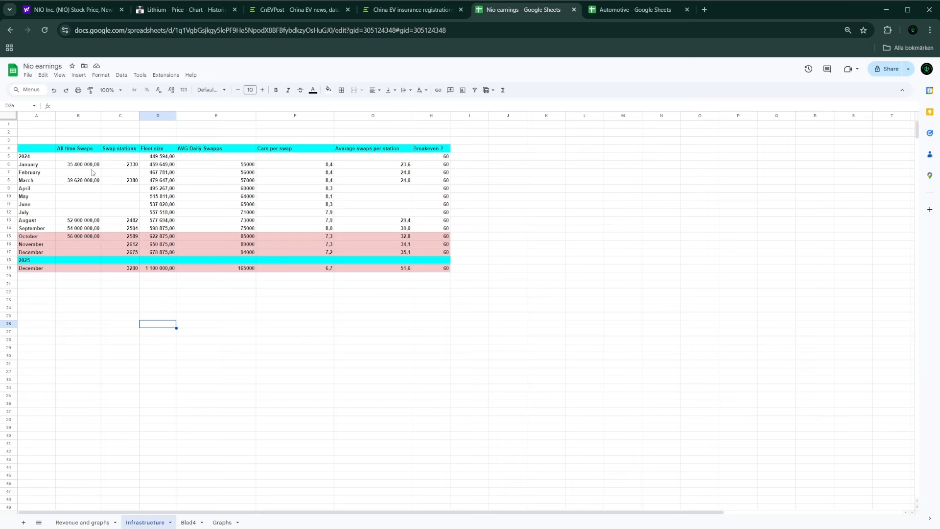
mouse_move(118, 252)
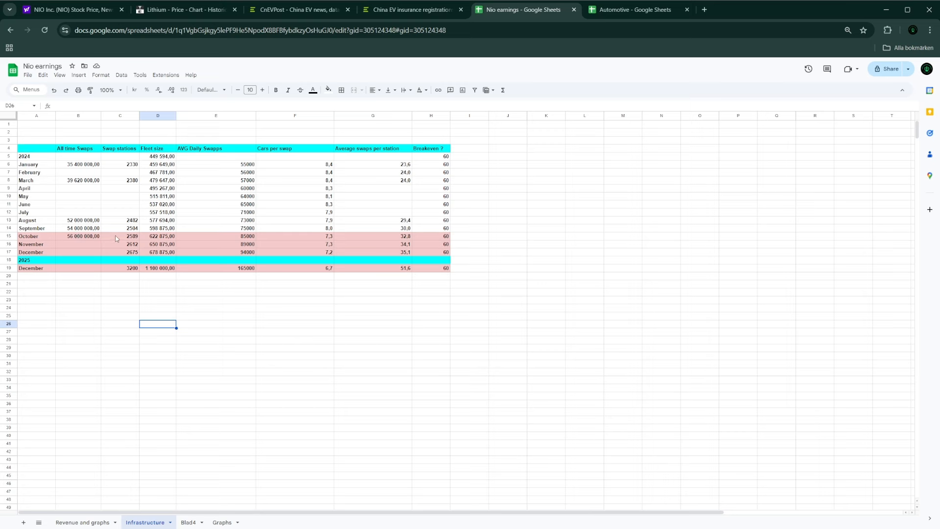
mouse_move(135, 242)
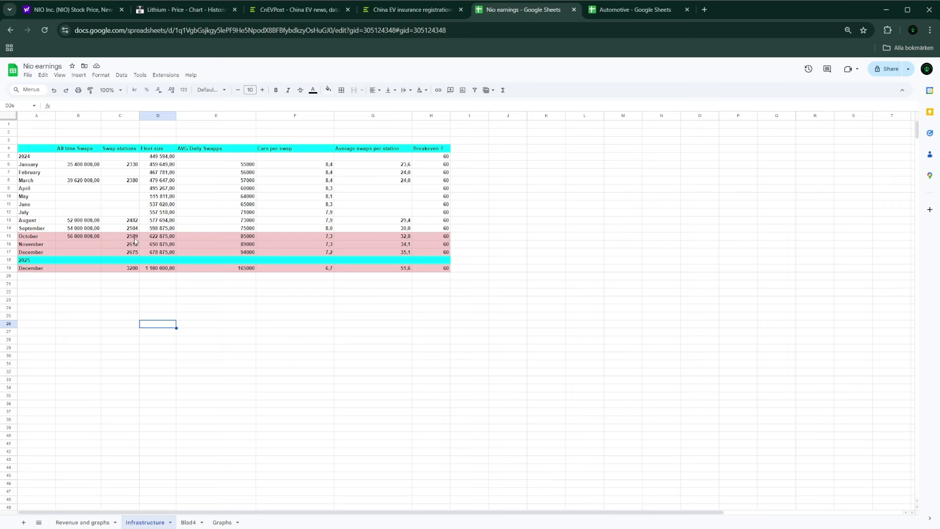
mouse_move(139, 217)
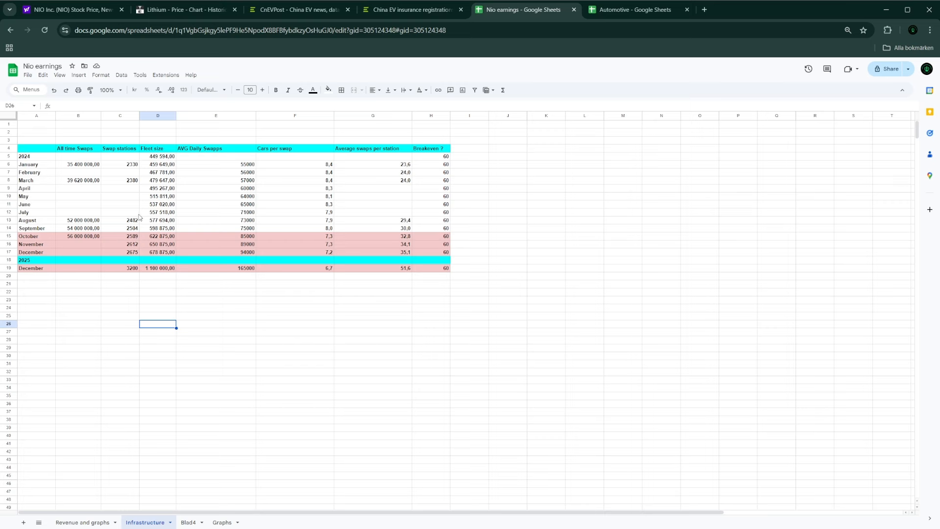
mouse_move(110, 270)
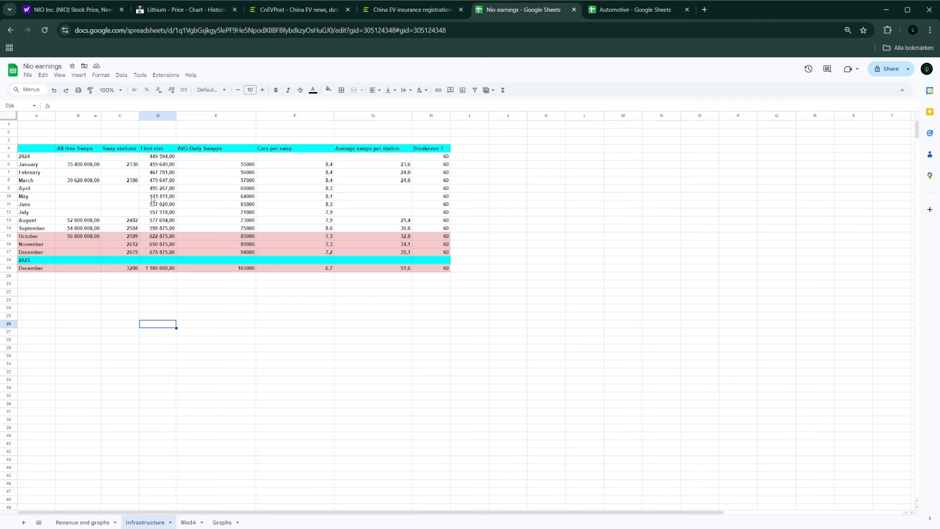
mouse_move(96, 255)
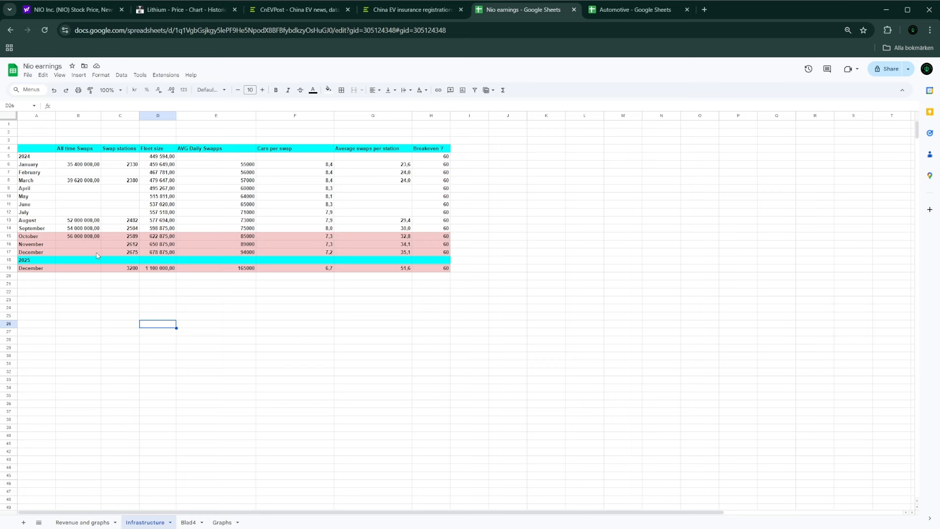
mouse_move(296, 210)
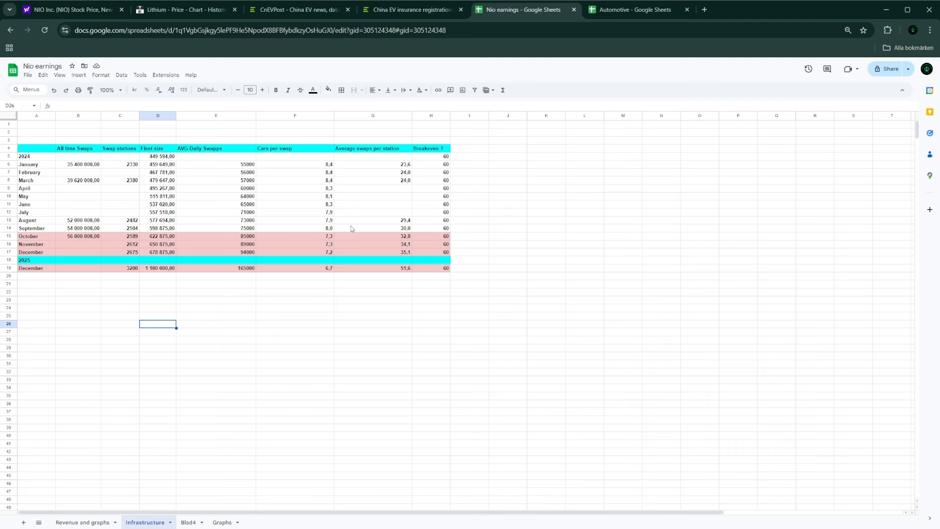
mouse_move(370, 294)
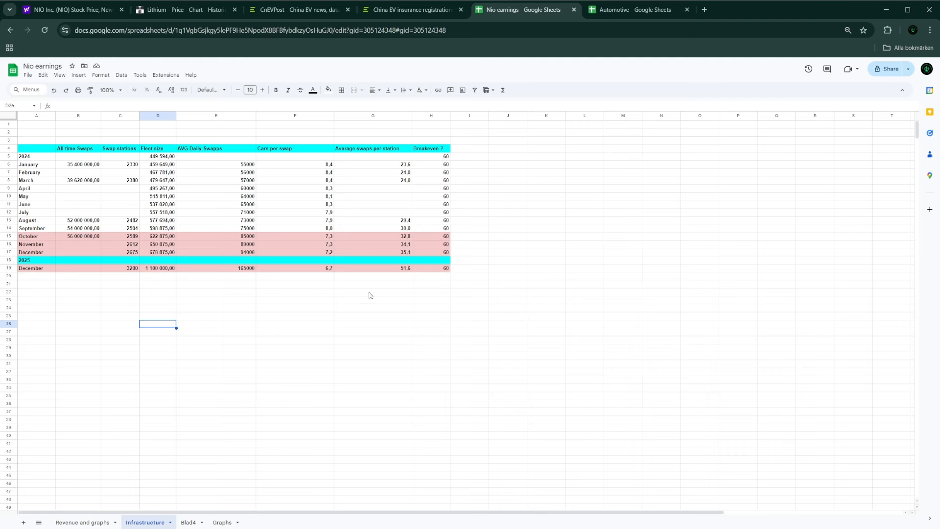
mouse_move(415, 221)
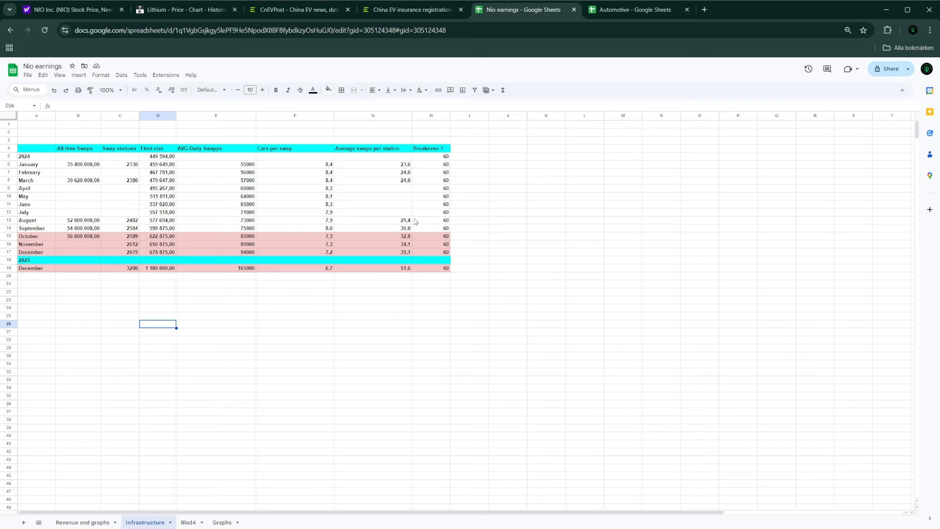
mouse_move(314, 156)
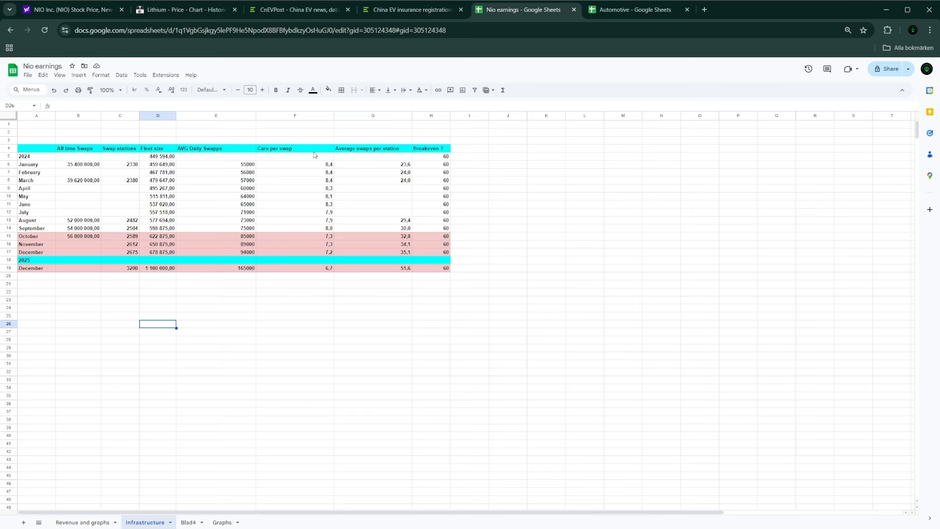
mouse_move(402, 268)
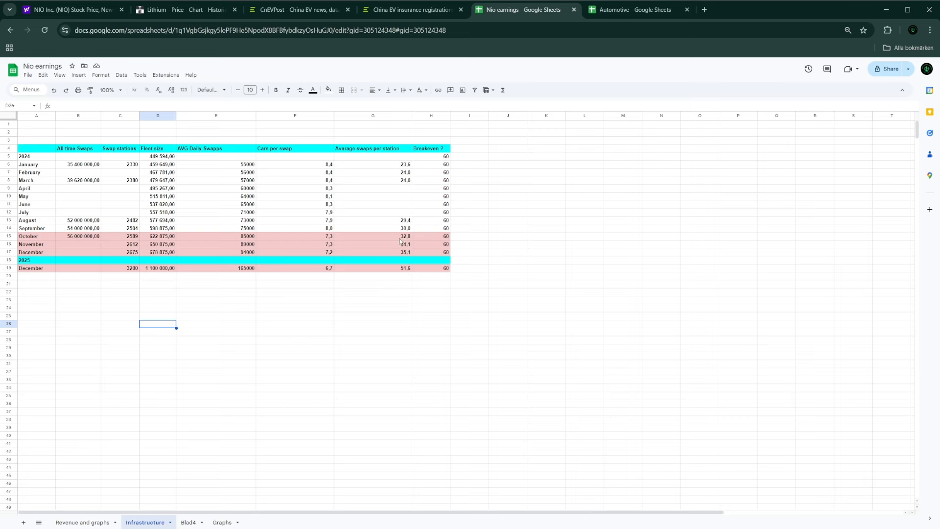
mouse_move(395, 239)
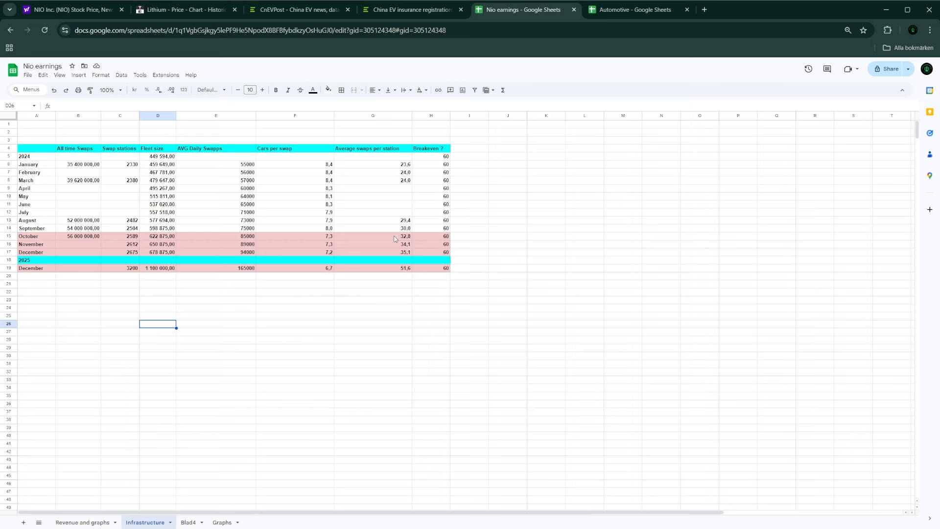
mouse_move(384, 199)
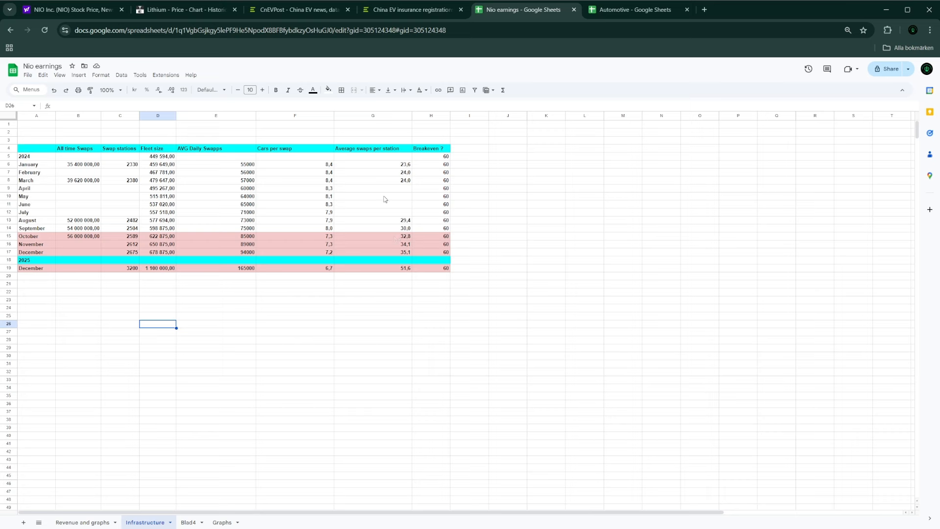
mouse_move(386, 172)
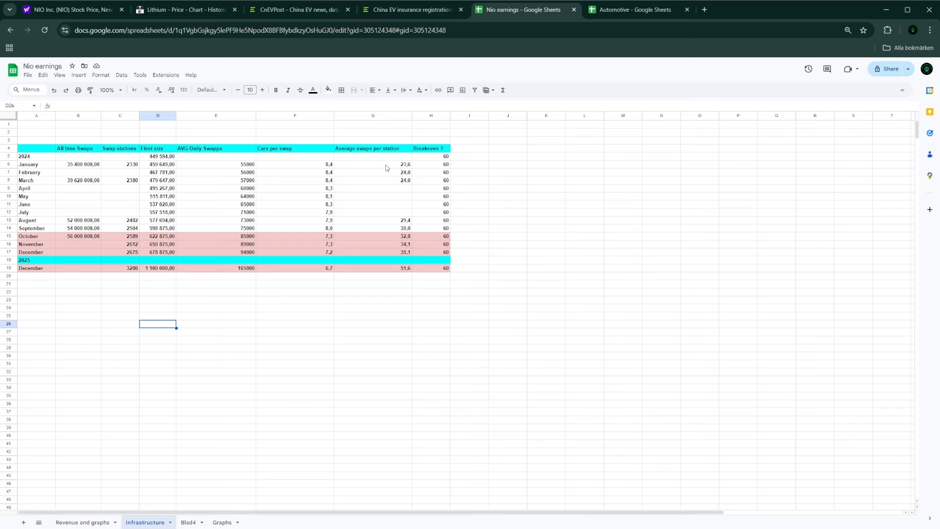
mouse_move(376, 262)
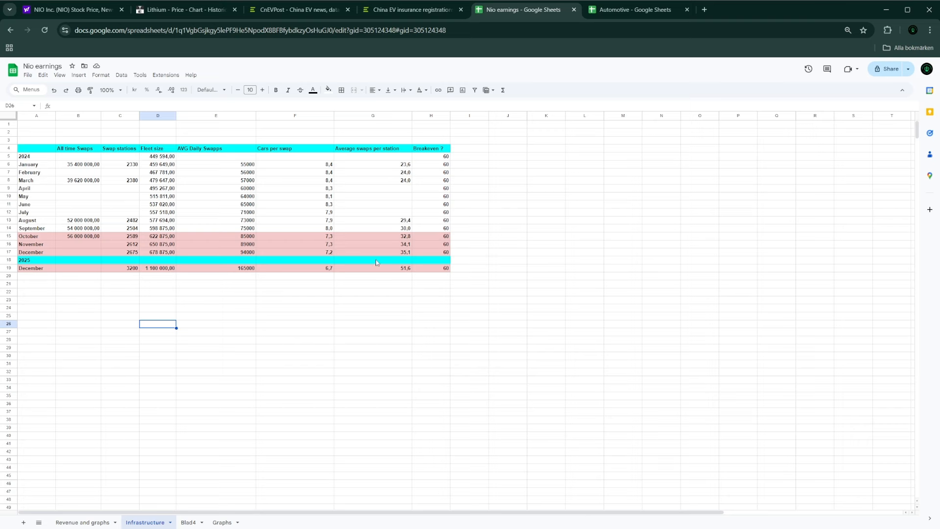
mouse_move(347, 239)
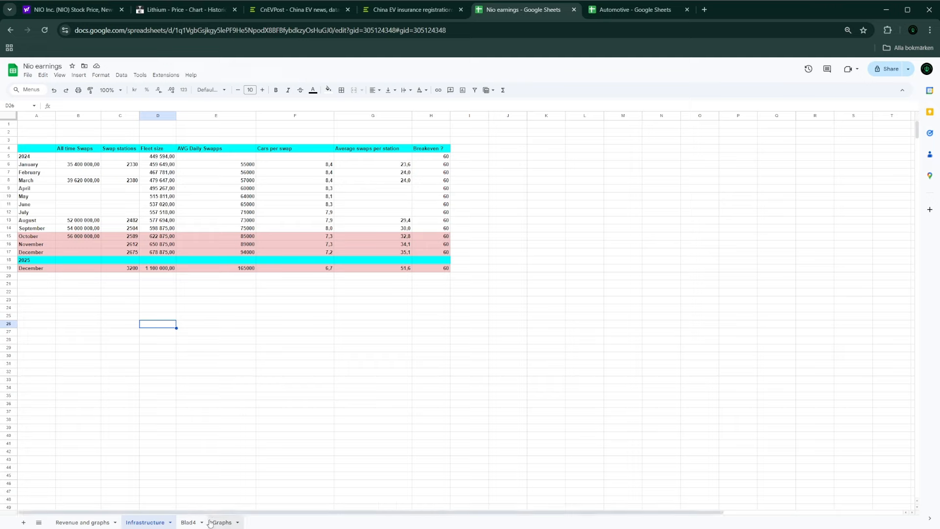
- Switch to the Graphs sheet charting quarterly Other Sales, costs and delta
left_click(220, 522)
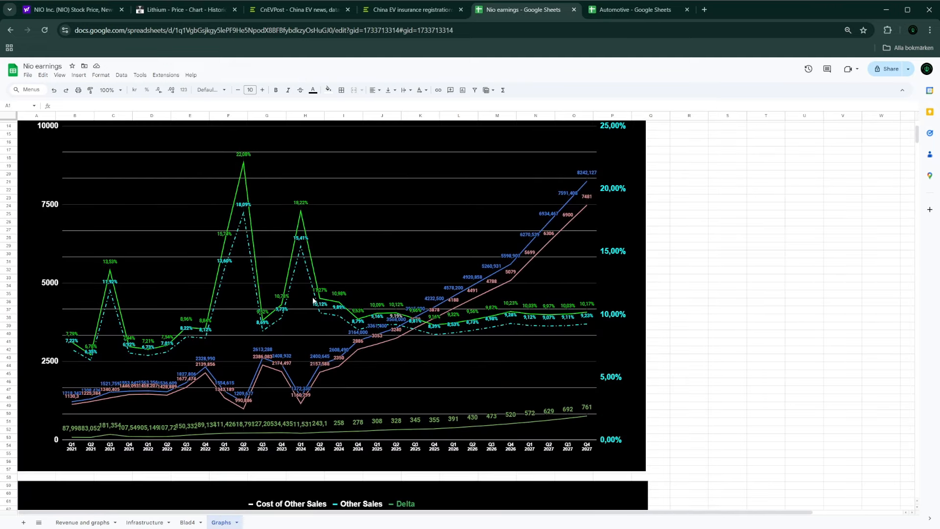
scroll("down", 3)
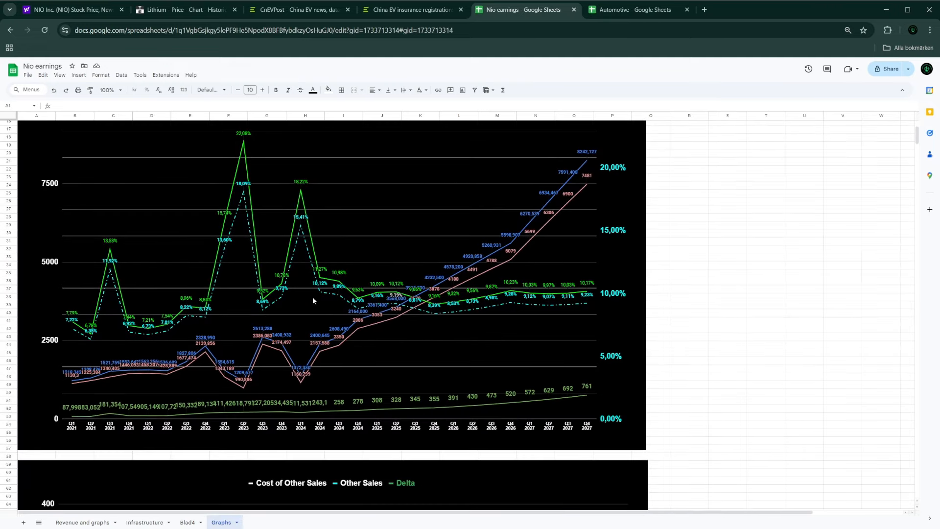
scroll("up", 3)
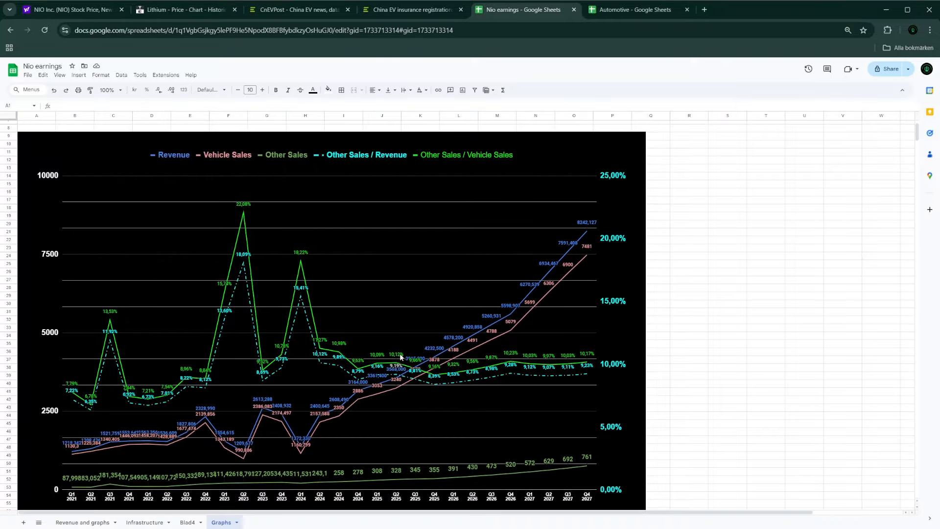
mouse_move(527, 470)
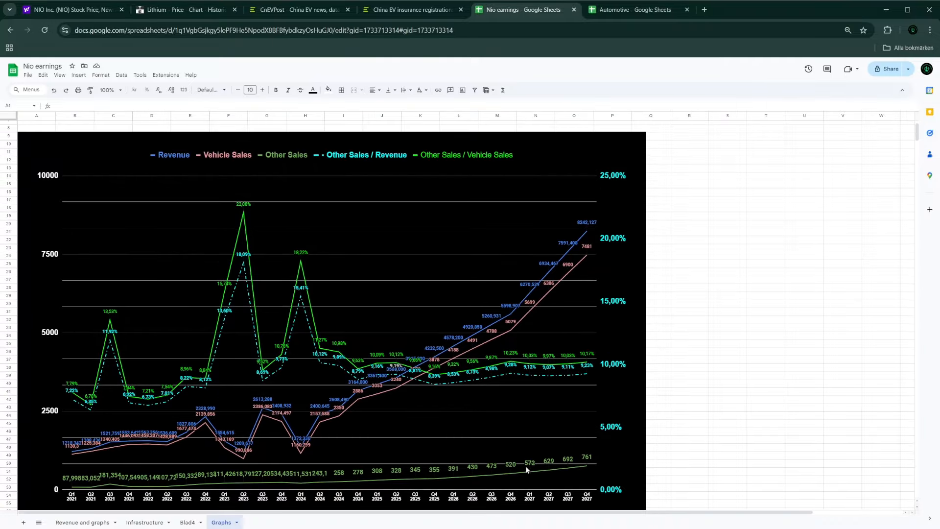
mouse_move(474, 468)
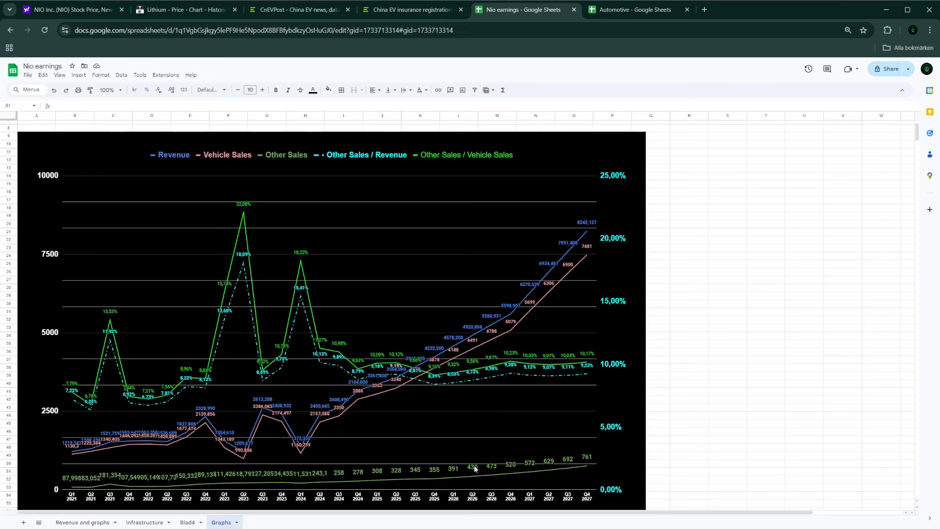
mouse_move(347, 316)
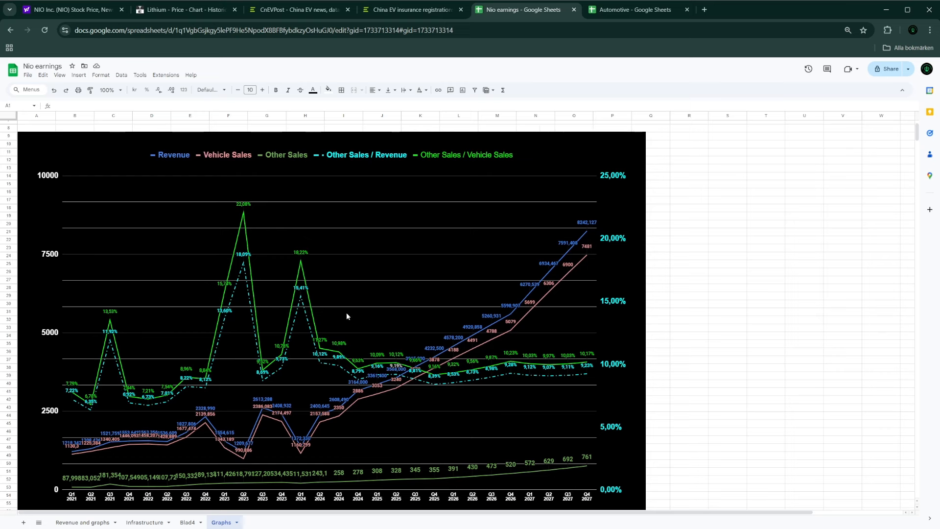
mouse_move(352, 281)
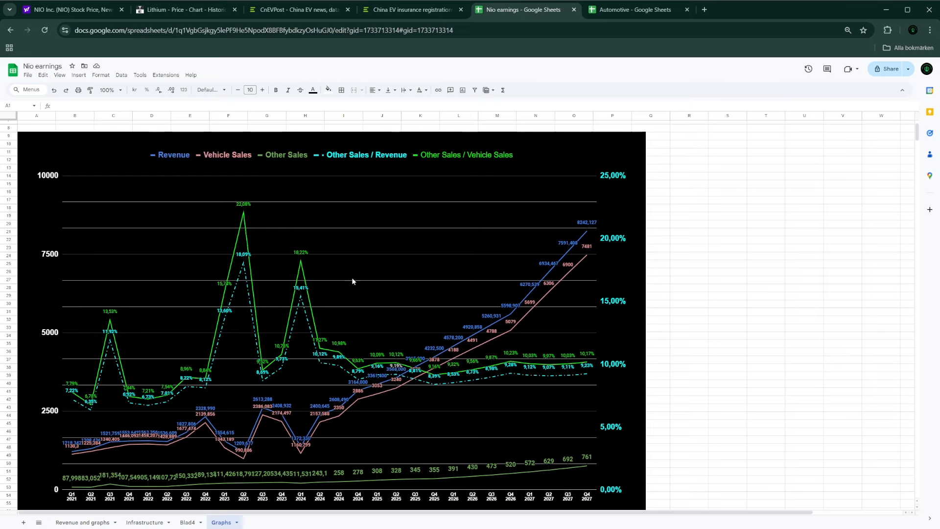
mouse_move(287, 461)
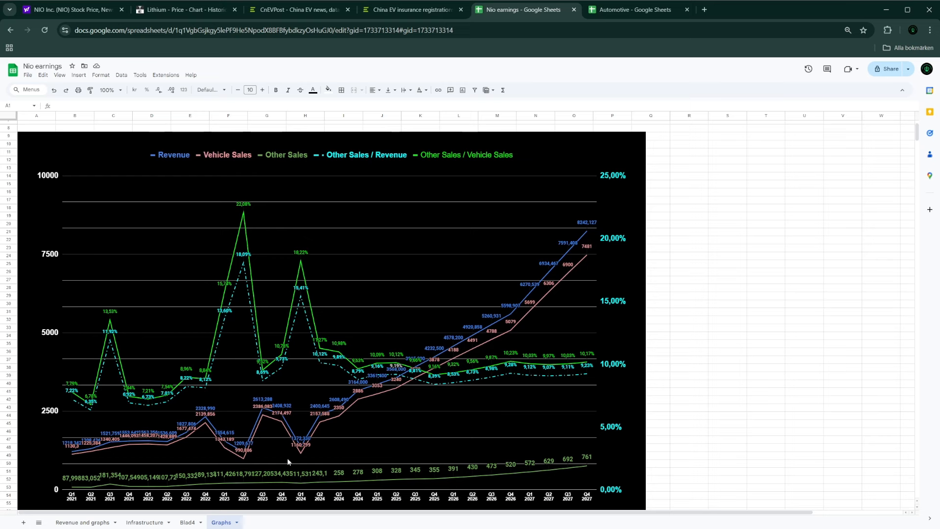
mouse_move(237, 424)
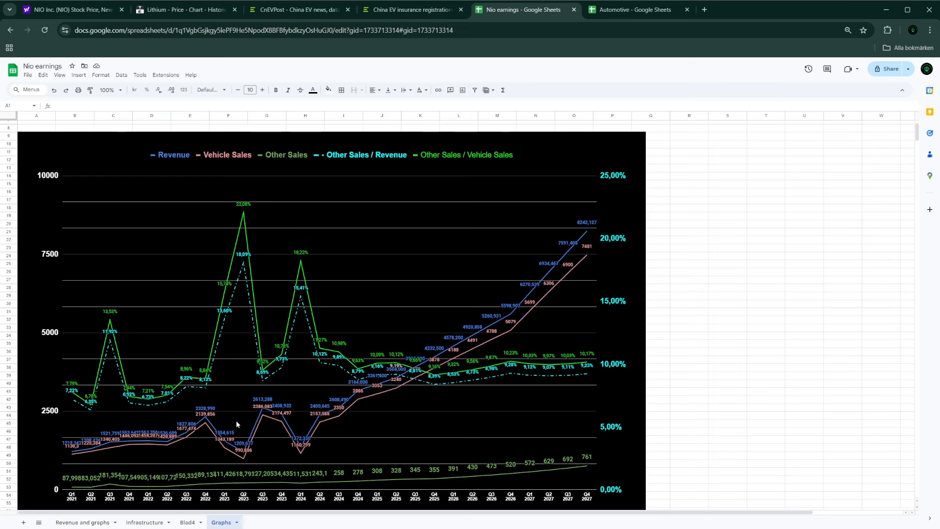
mouse_move(214, 356)
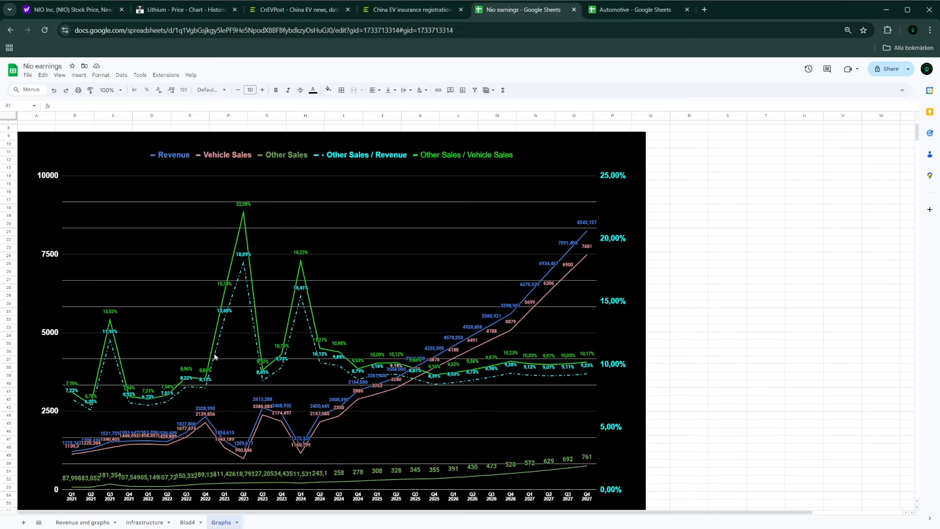
mouse_move(245, 195)
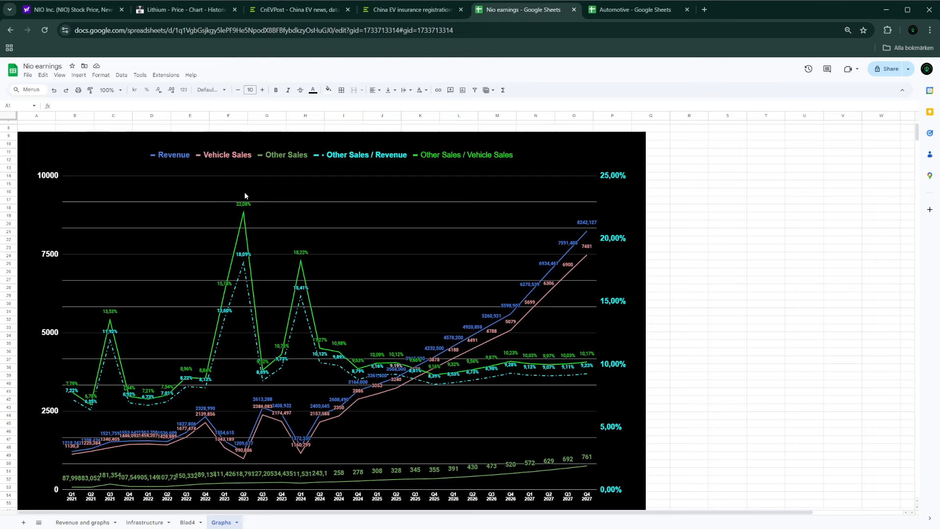
mouse_move(257, 509)
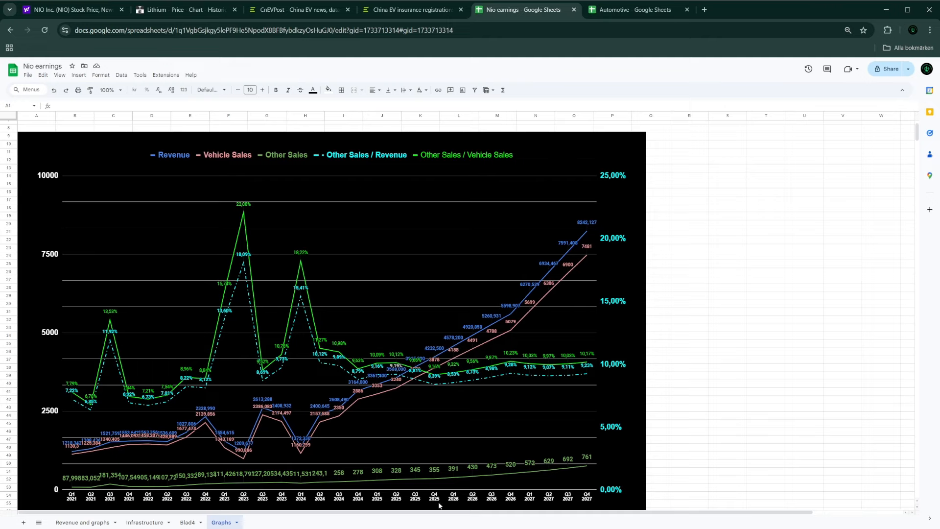
scroll("down", 3)
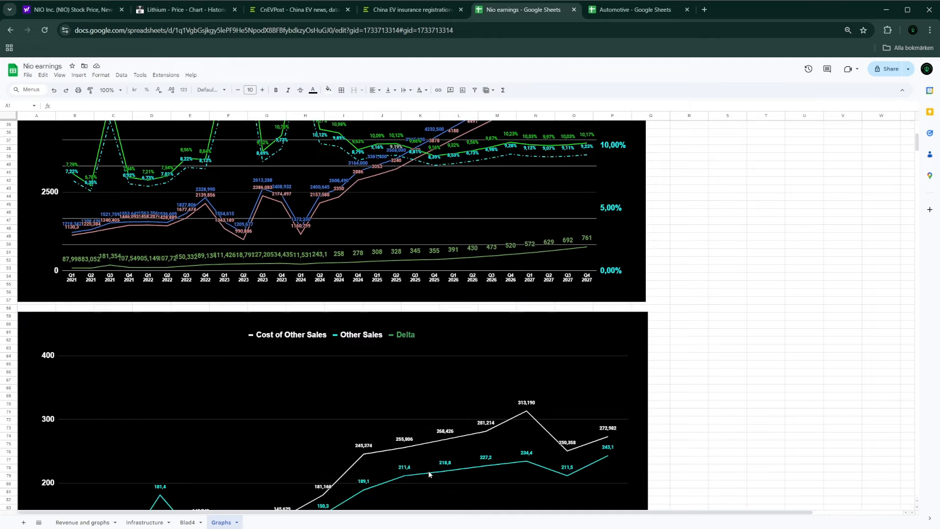
- Scroll through the quarterly Cost of Other Sales versus Other Sales chart toward the projection chart
scroll("down", 3)
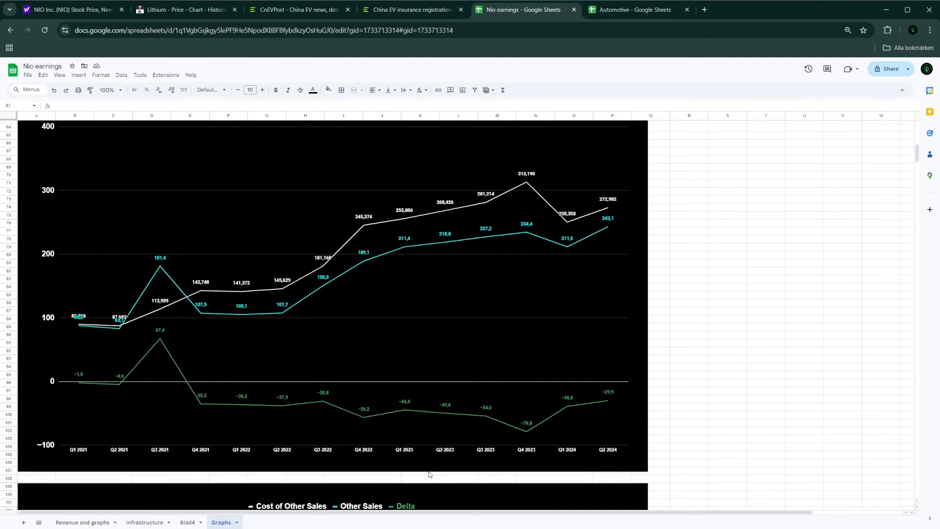
scroll("down", 3)
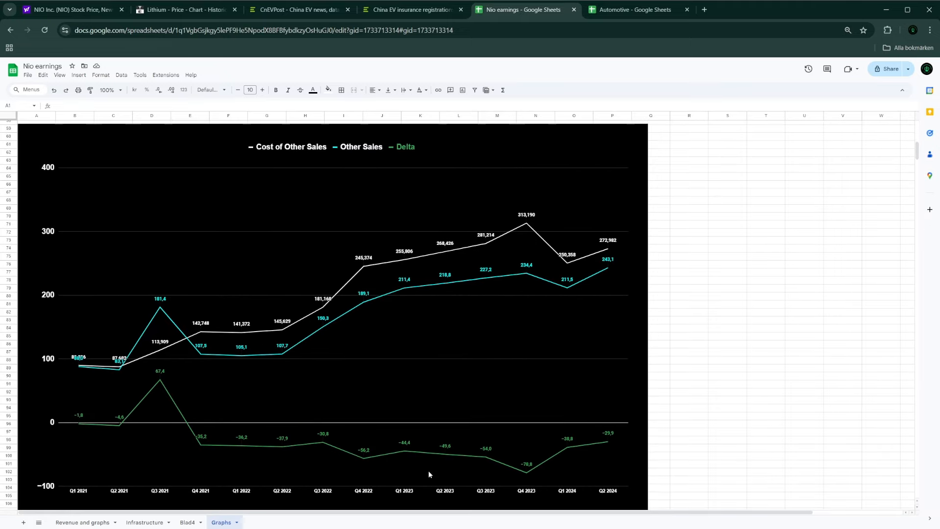
mouse_move(413, 204)
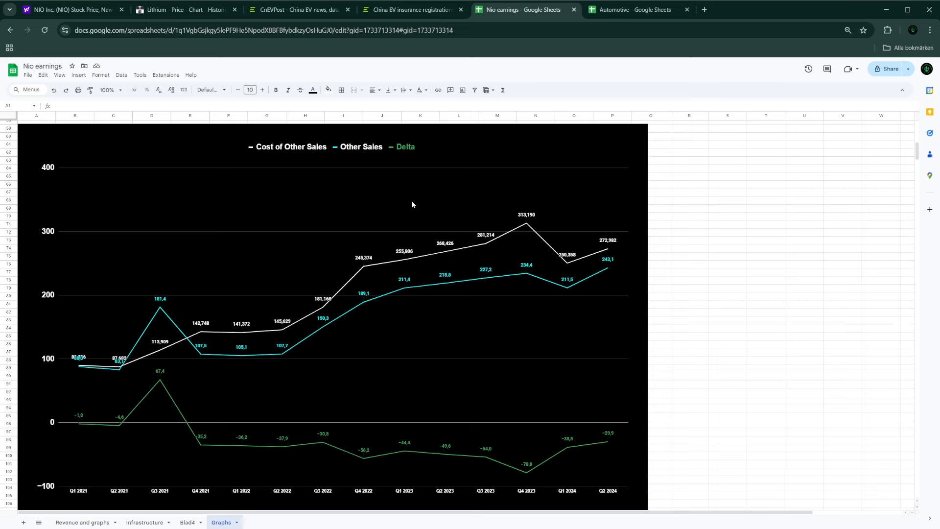
mouse_move(425, 277)
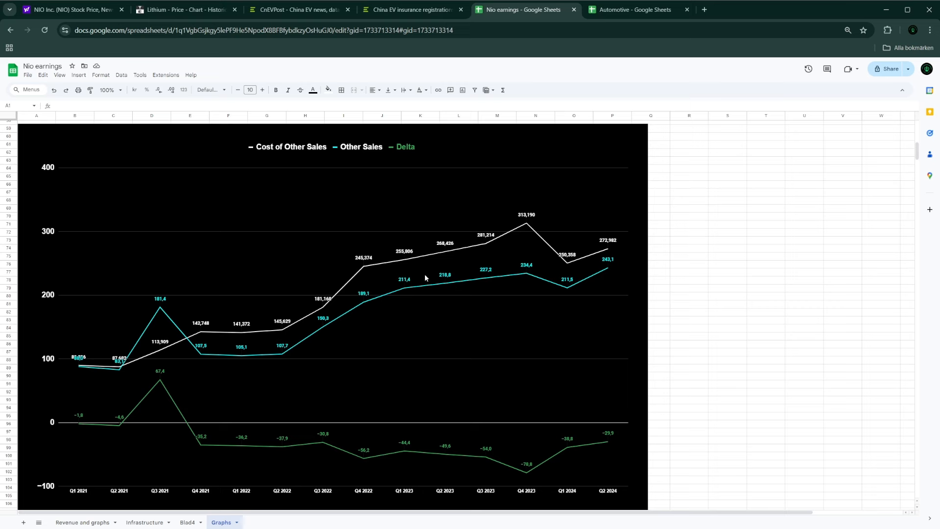
mouse_move(318, 183)
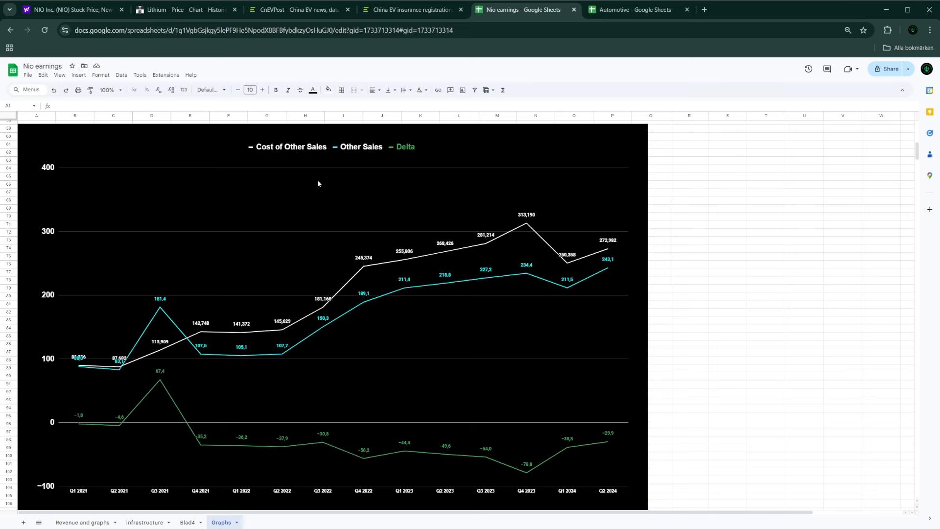
mouse_move(353, 185)
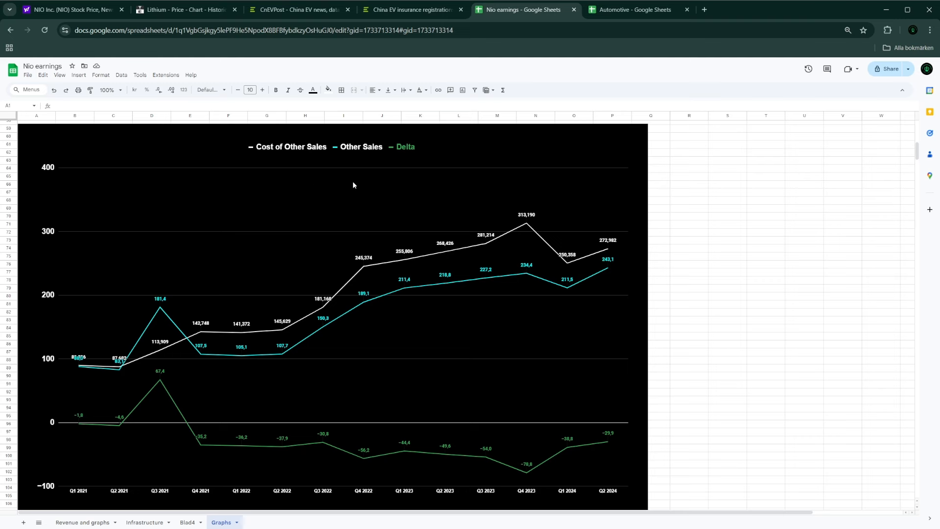
mouse_move(379, 145)
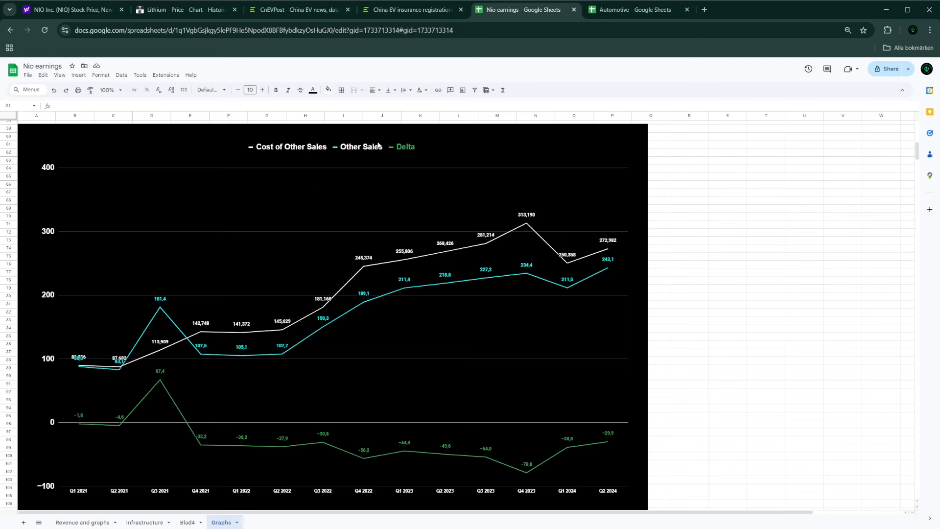
mouse_move(406, 252)
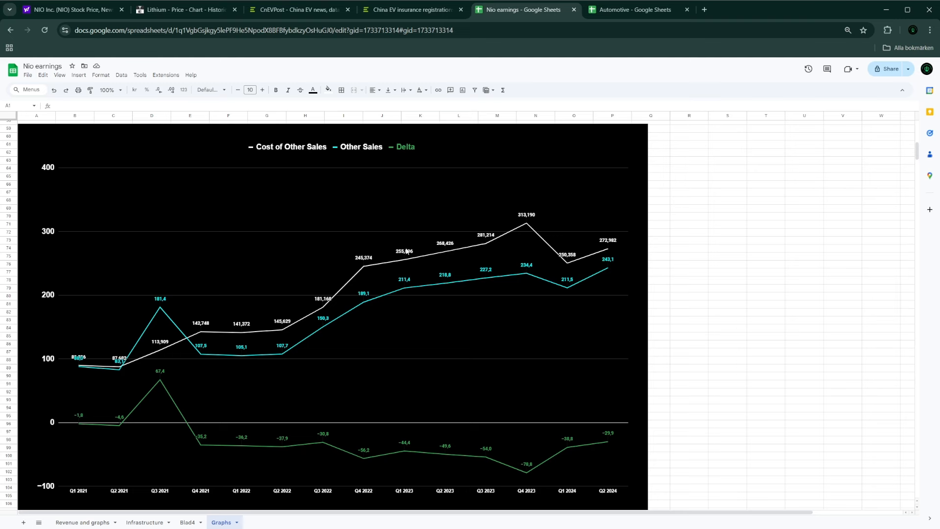
mouse_move(329, 418)
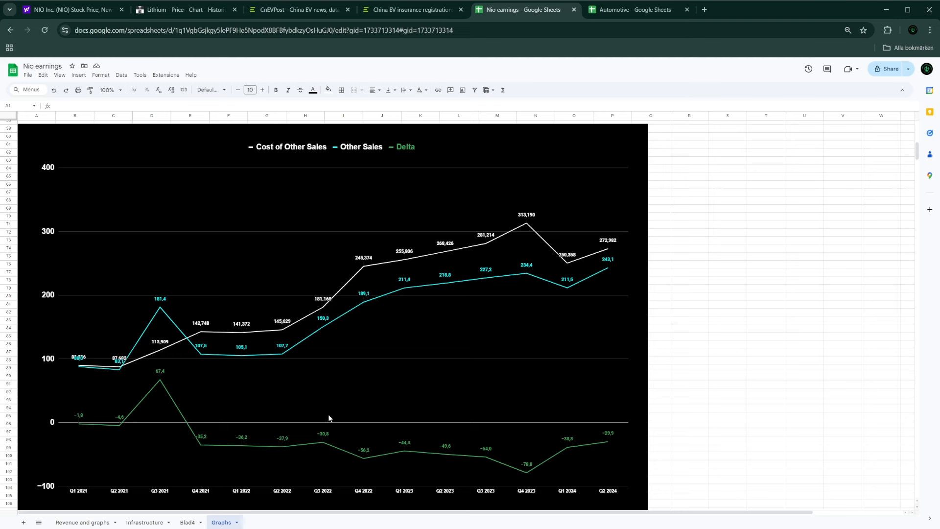
mouse_move(605, 447)
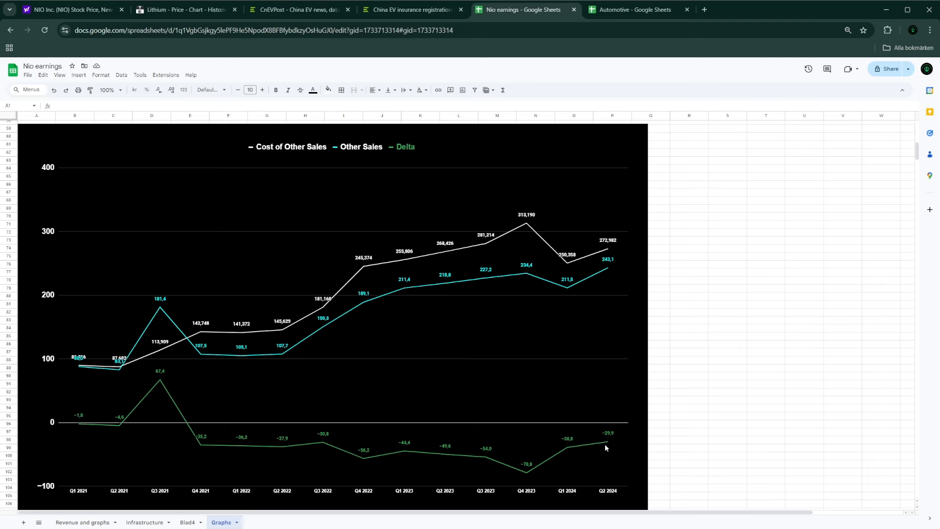
mouse_move(612, 468)
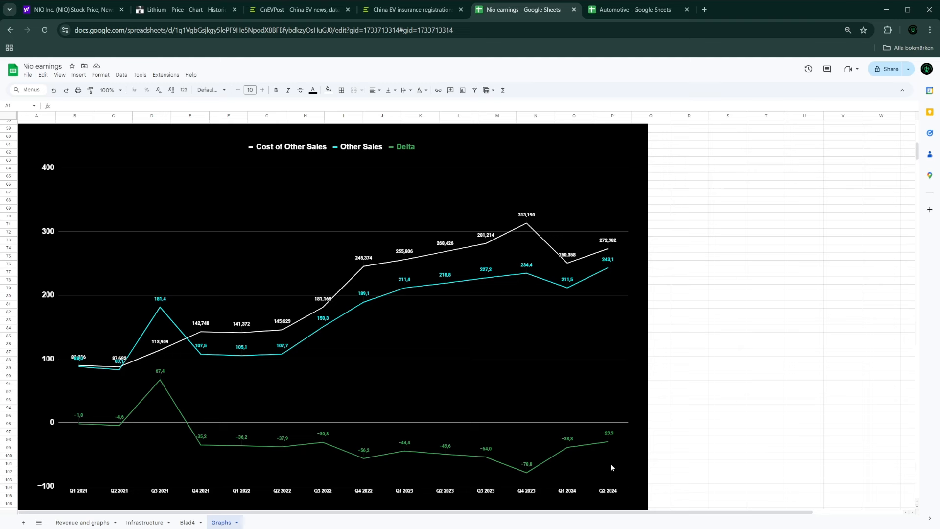
mouse_move(614, 447)
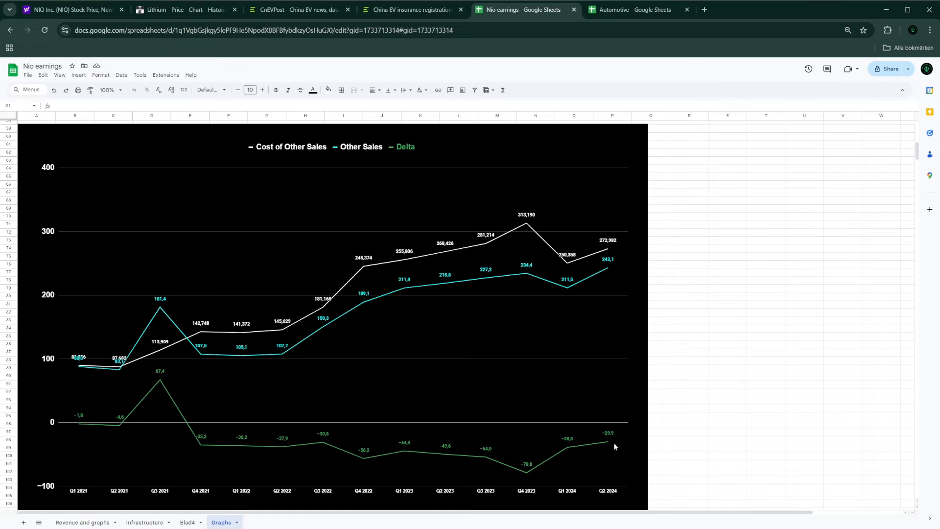
scroll("down", 3)
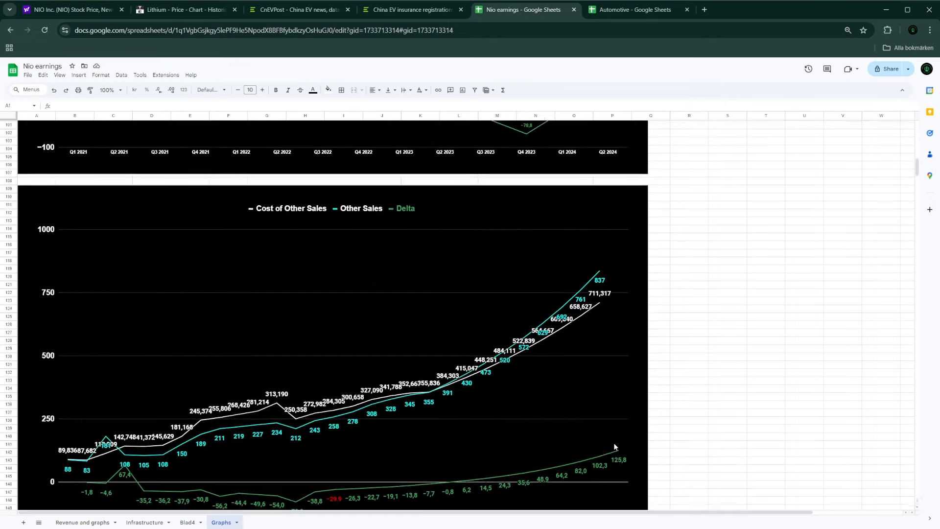
- Centre the Q1 2028 projection chart in view, then return to the Yahoo Finance Automotive portfolio
scroll("down", 3)
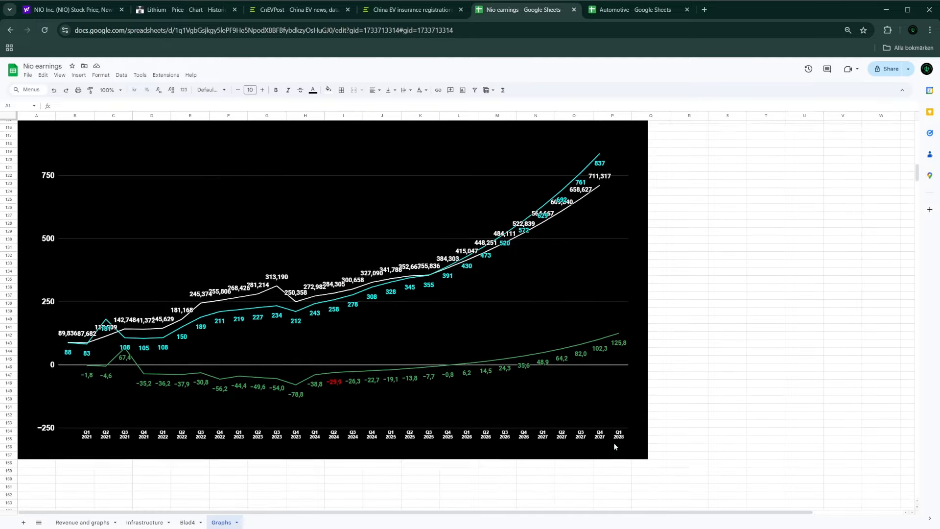
scroll("up", 3)
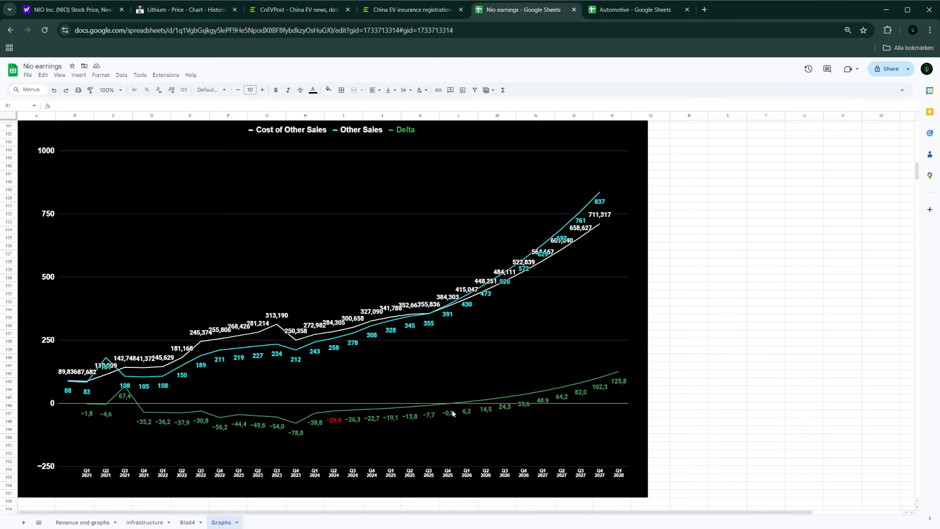
mouse_move(415, 386)
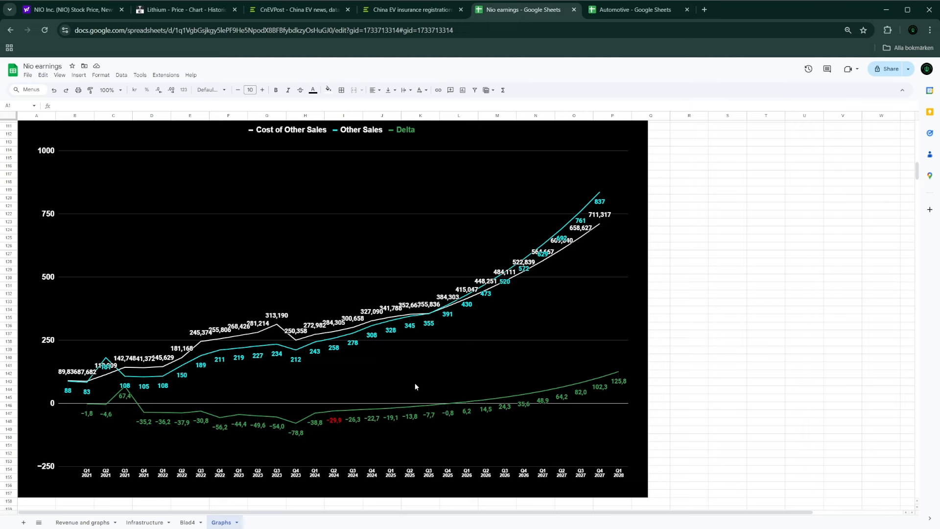
mouse_move(298, 424)
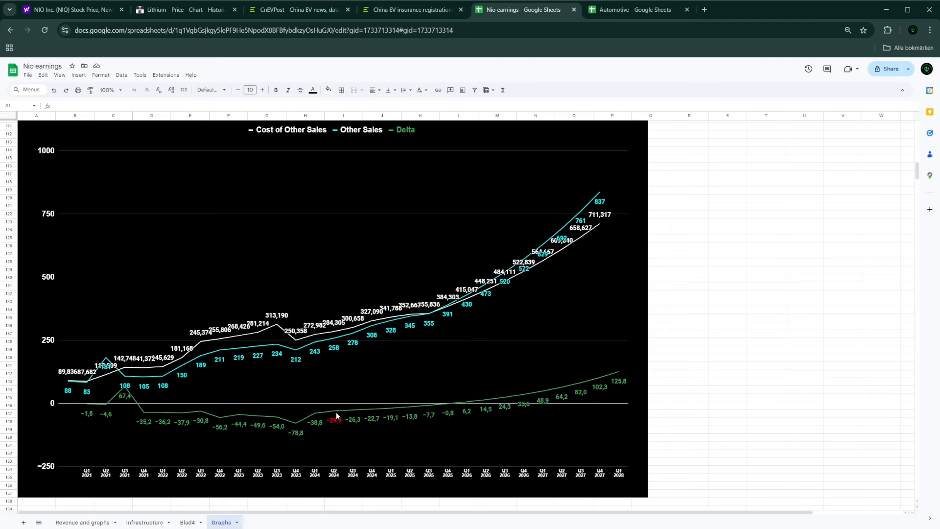
mouse_move(343, 386)
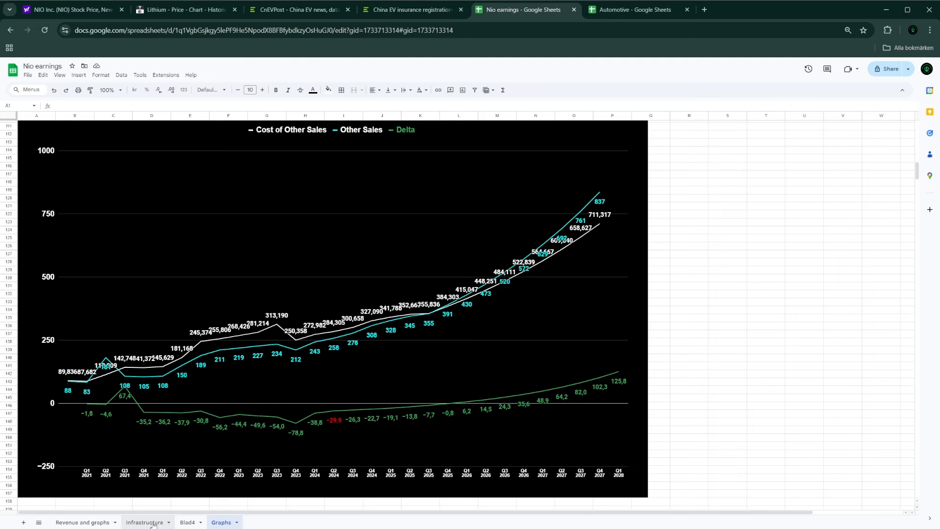
left_click(69, 9)
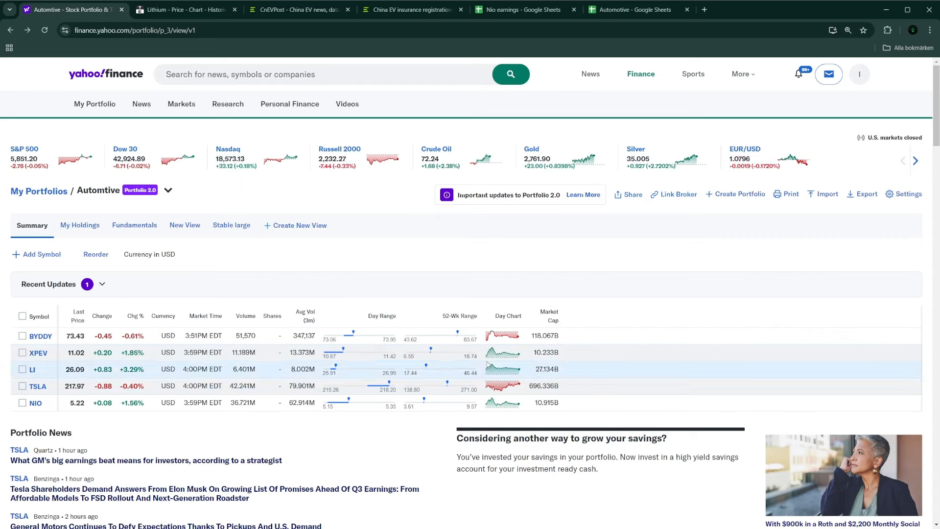
mouse_move(448, 382)
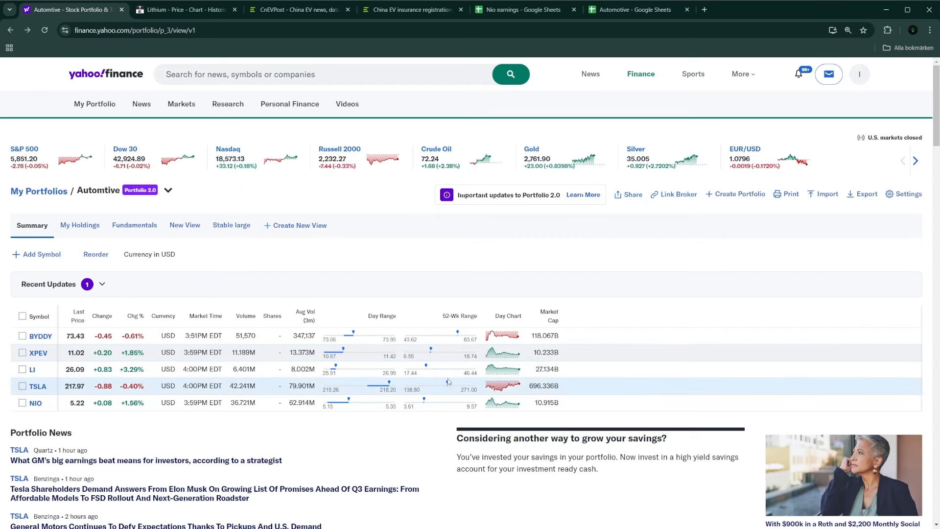
mouse_move(432, 353)
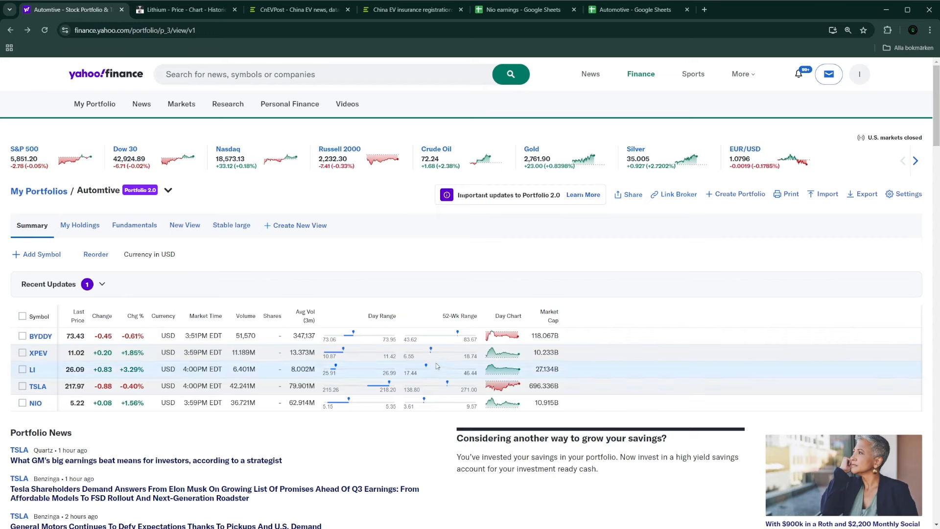
mouse_move(399, 399)
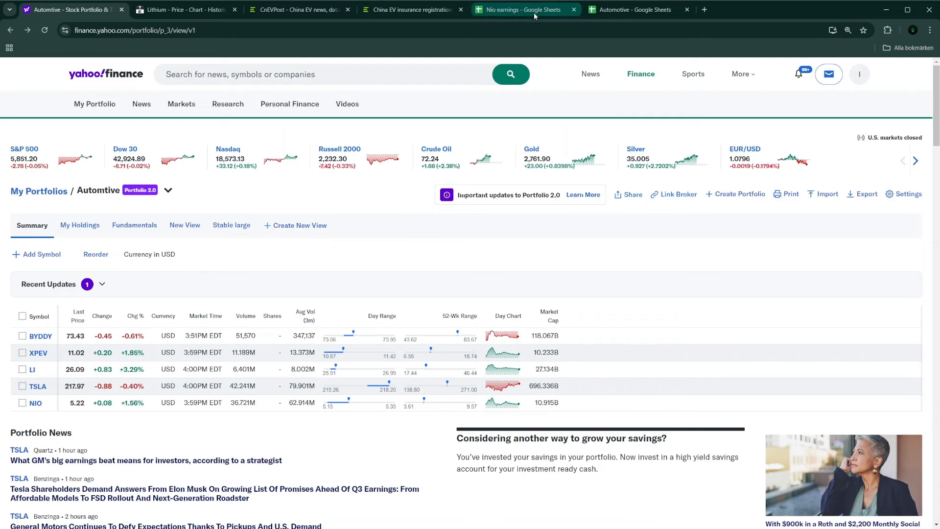
- Return to the Nio earnings spreadsheet after reviewing the Automotive portfolio quotes
left_click(524, 10)
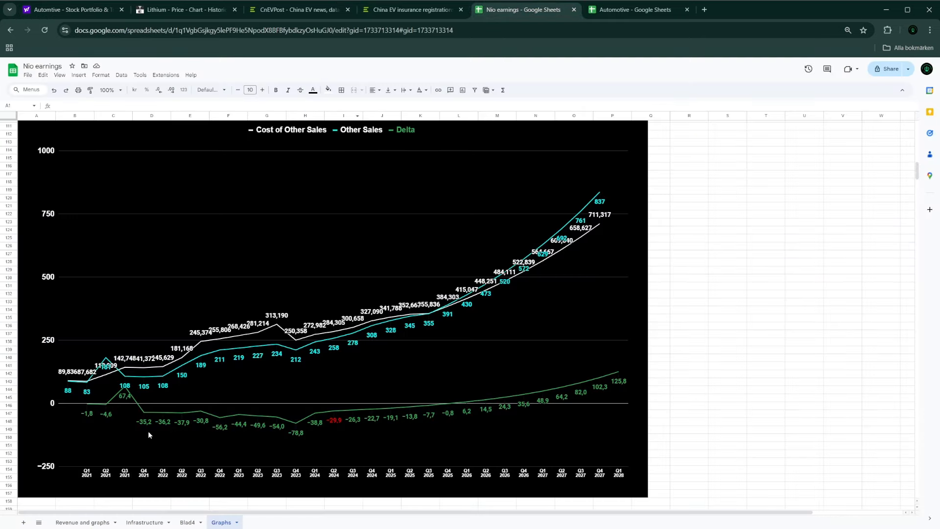
- In the Automotive workbook, check the Nio Onvo week 41 figure on the Weekly insurance reg sheet
left_click(631, 9)
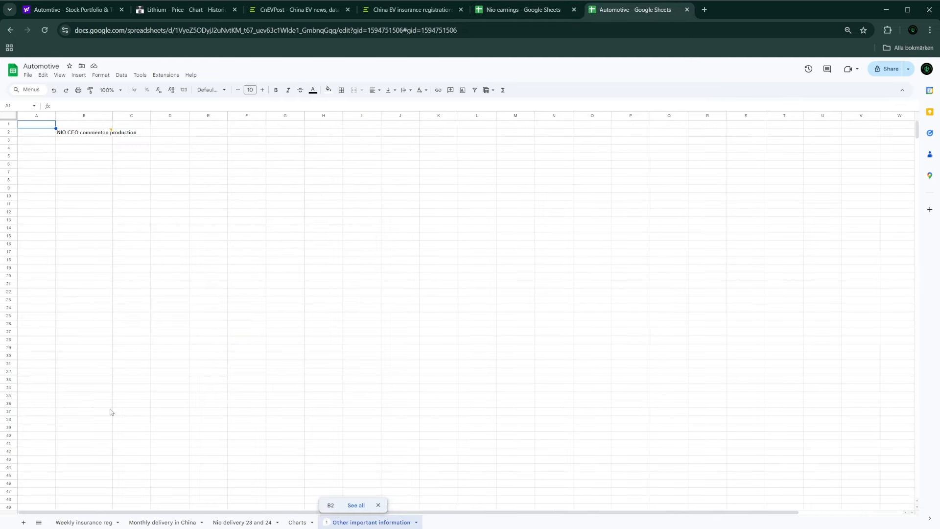
left_click(82, 522)
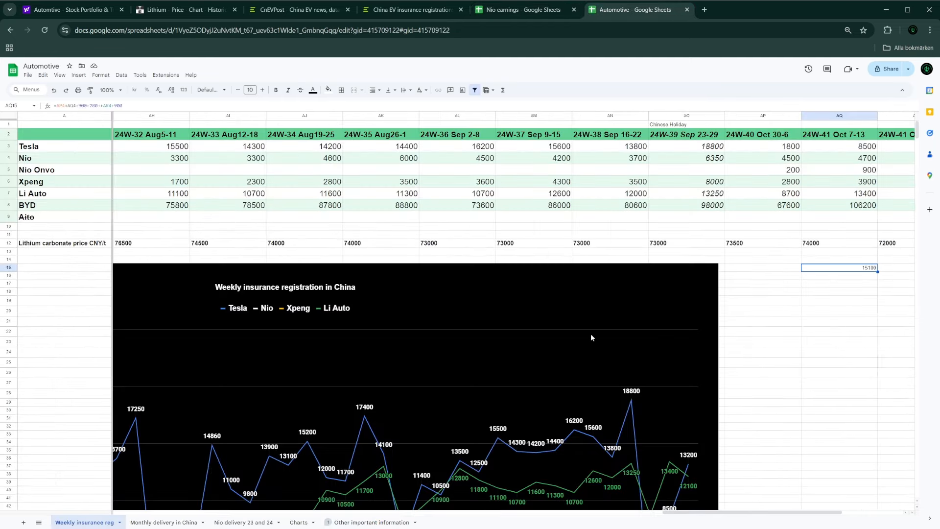
scroll("right", 3)
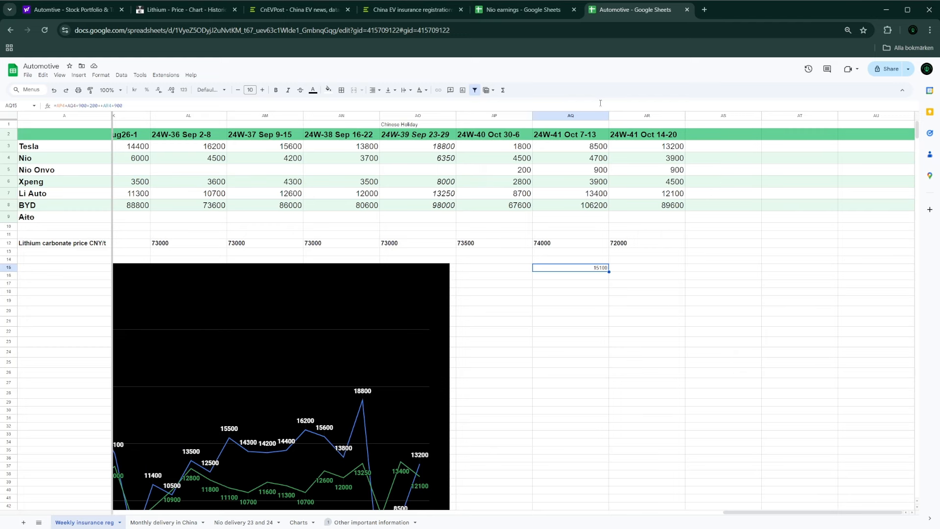
left_click(569, 170)
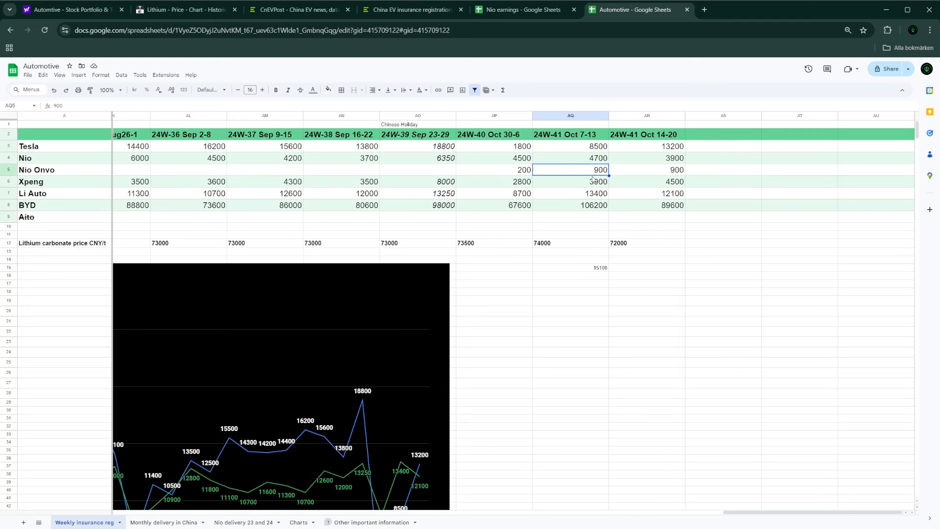
- Visit Other important information, then land on the Nio delivery 23 and 24 sheet
left_click(370, 522)
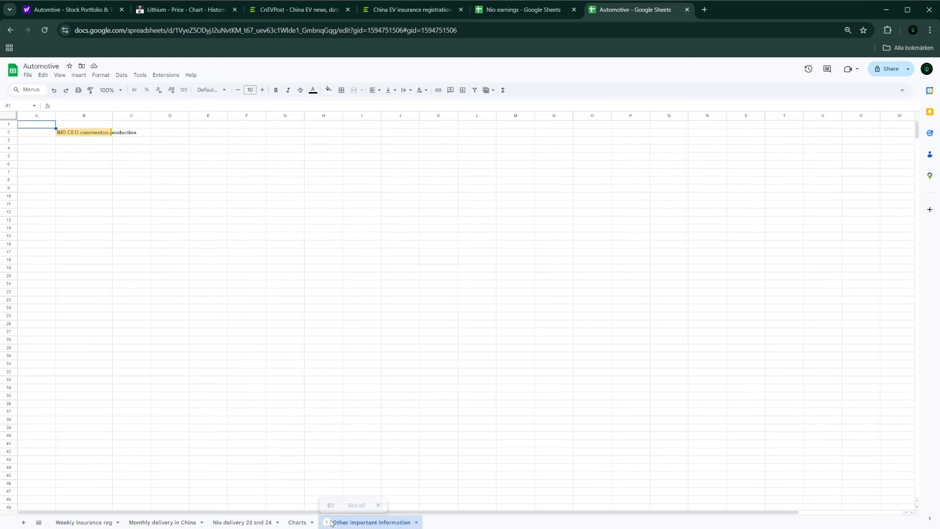
mouse_move(110, 130)
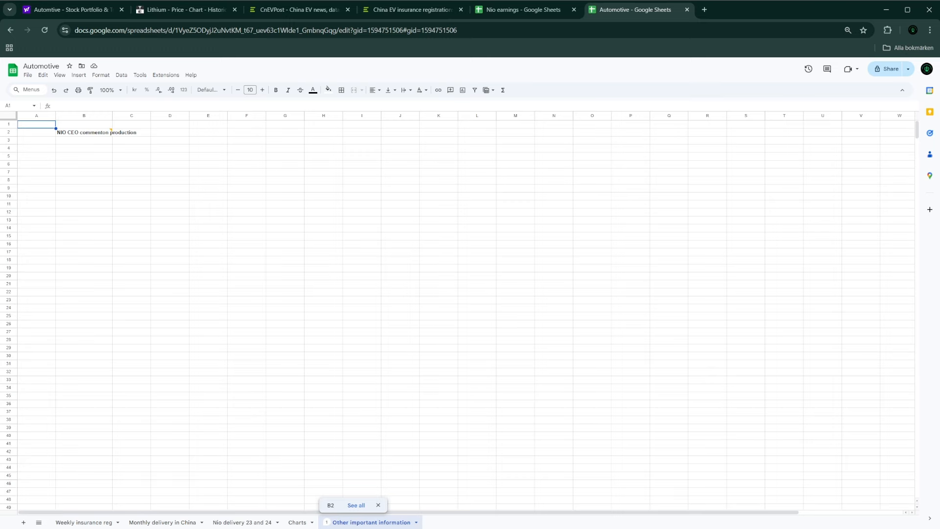
left_click(241, 522)
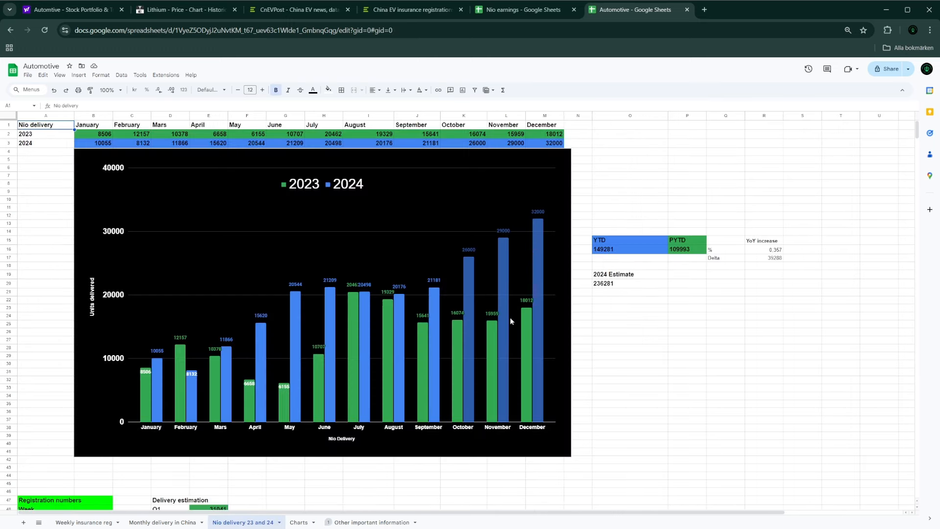
mouse_move(543, 246)
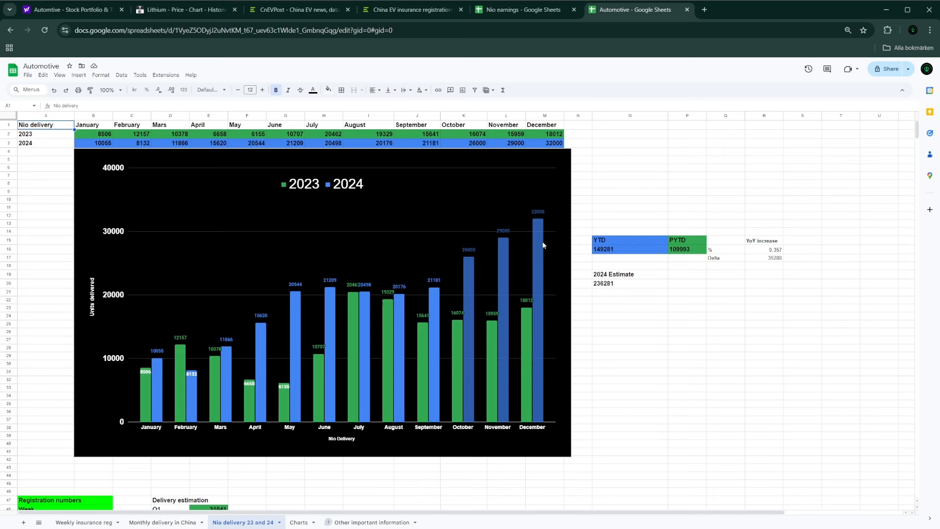
mouse_move(538, 247)
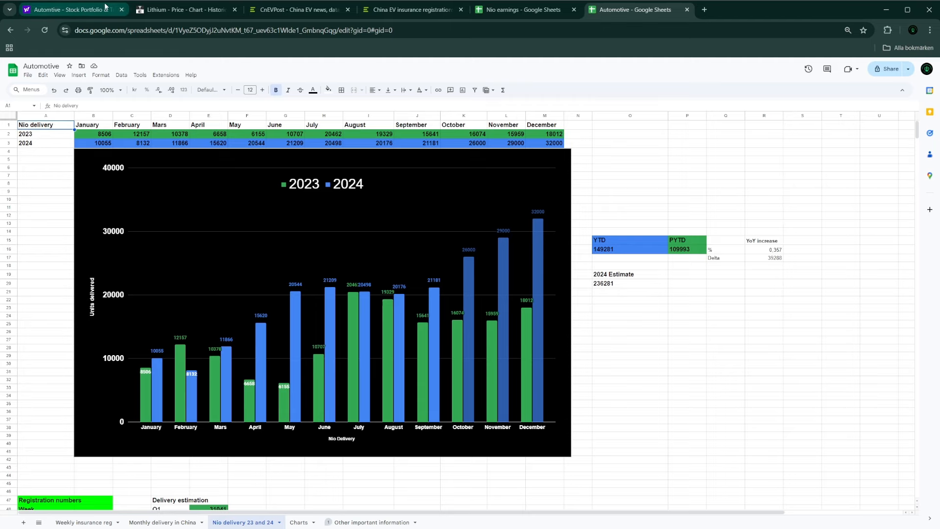
- Bring the Yahoo Finance Automotive portfolio with BYDDY, XPEV, LI, TSLA and NIO back up
left_click(68, 8)
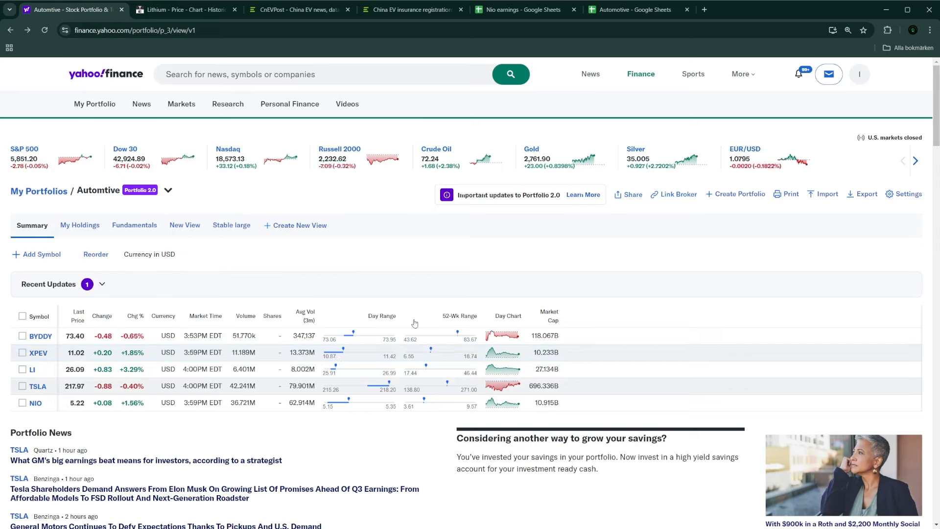
mouse_move(421, 439)
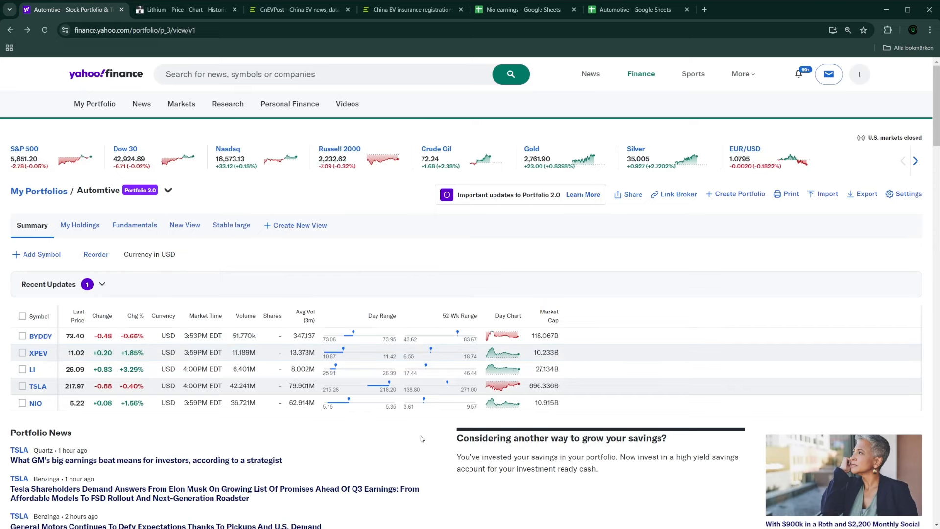
mouse_move(246, 489)
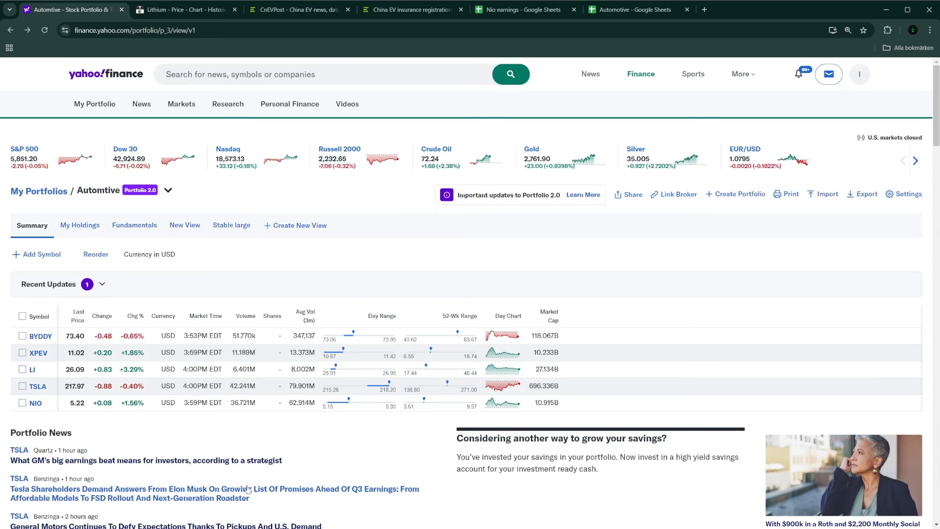
mouse_move(278, 499)
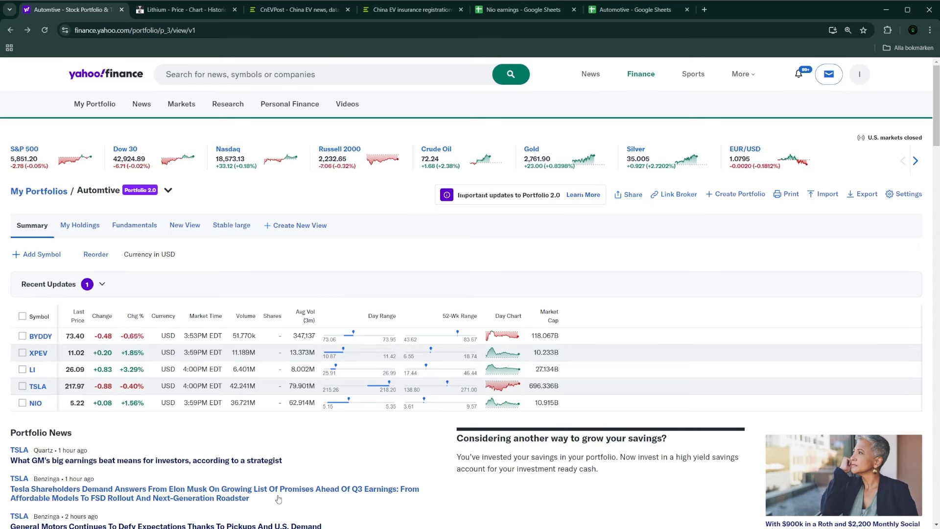